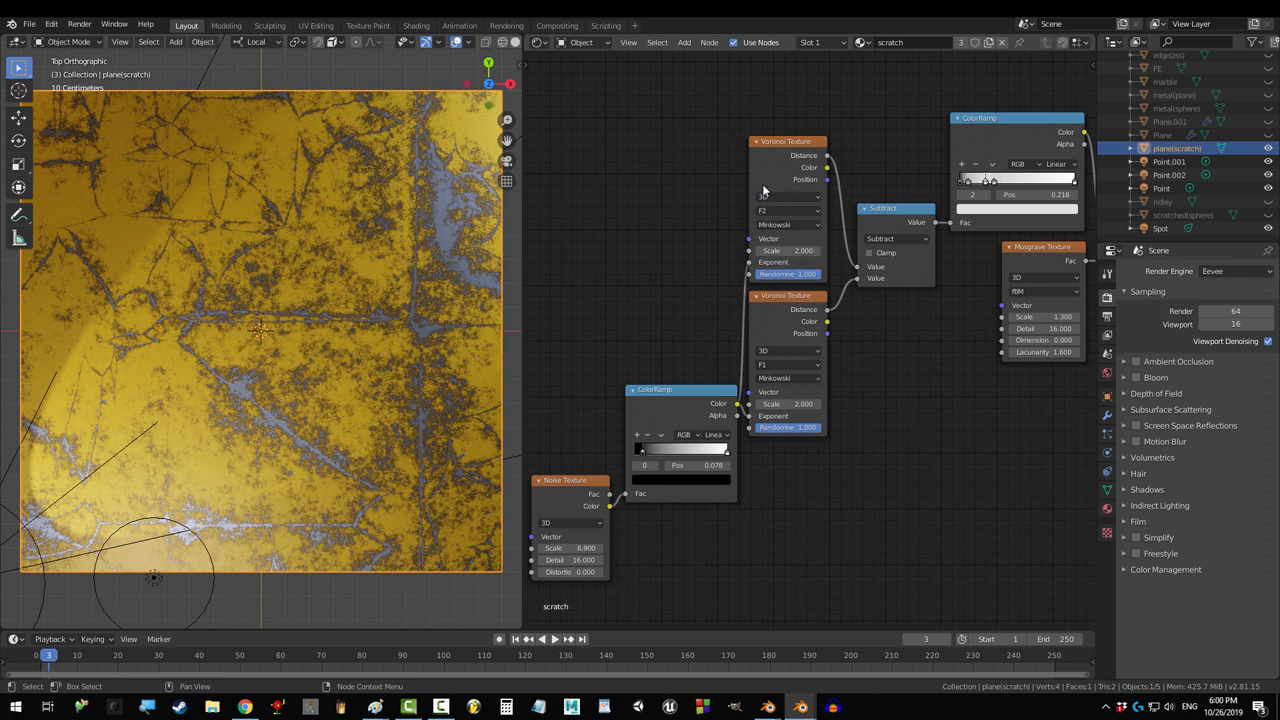
mouse_move(793, 198)
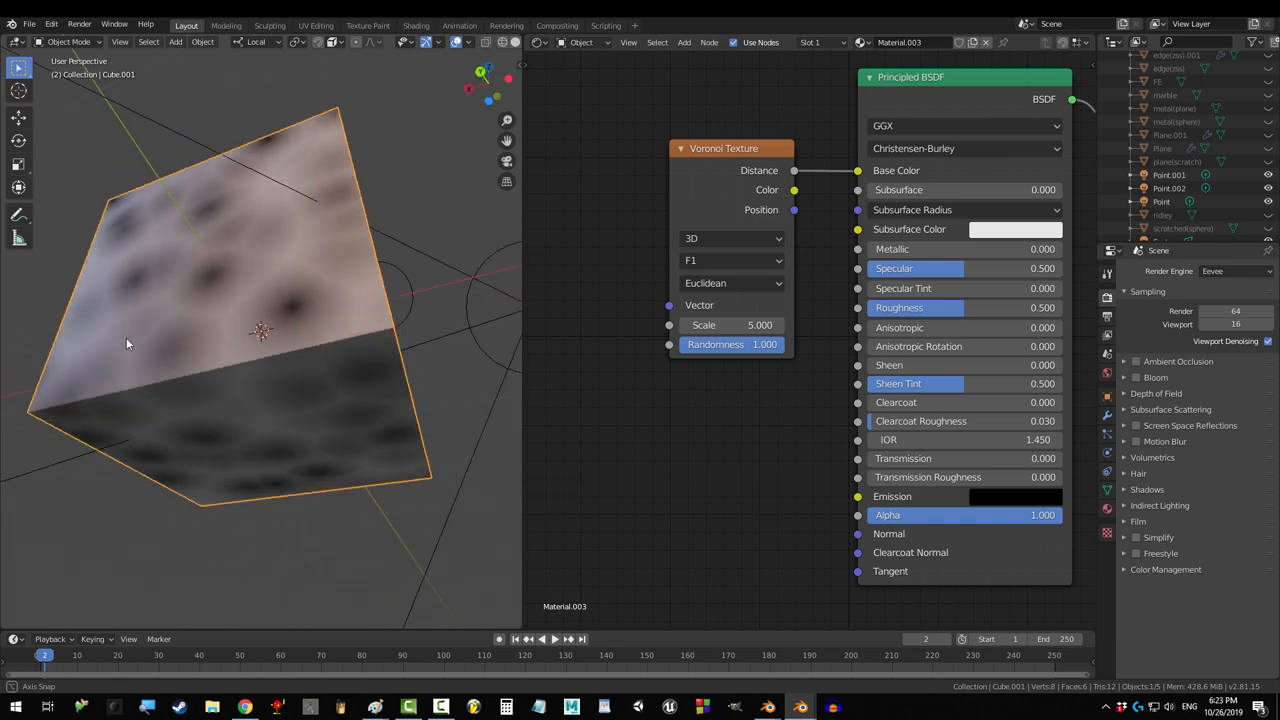
- Try the 2D Voronoi dimension, then keep 4D and set W to 6.5
click(732, 238)
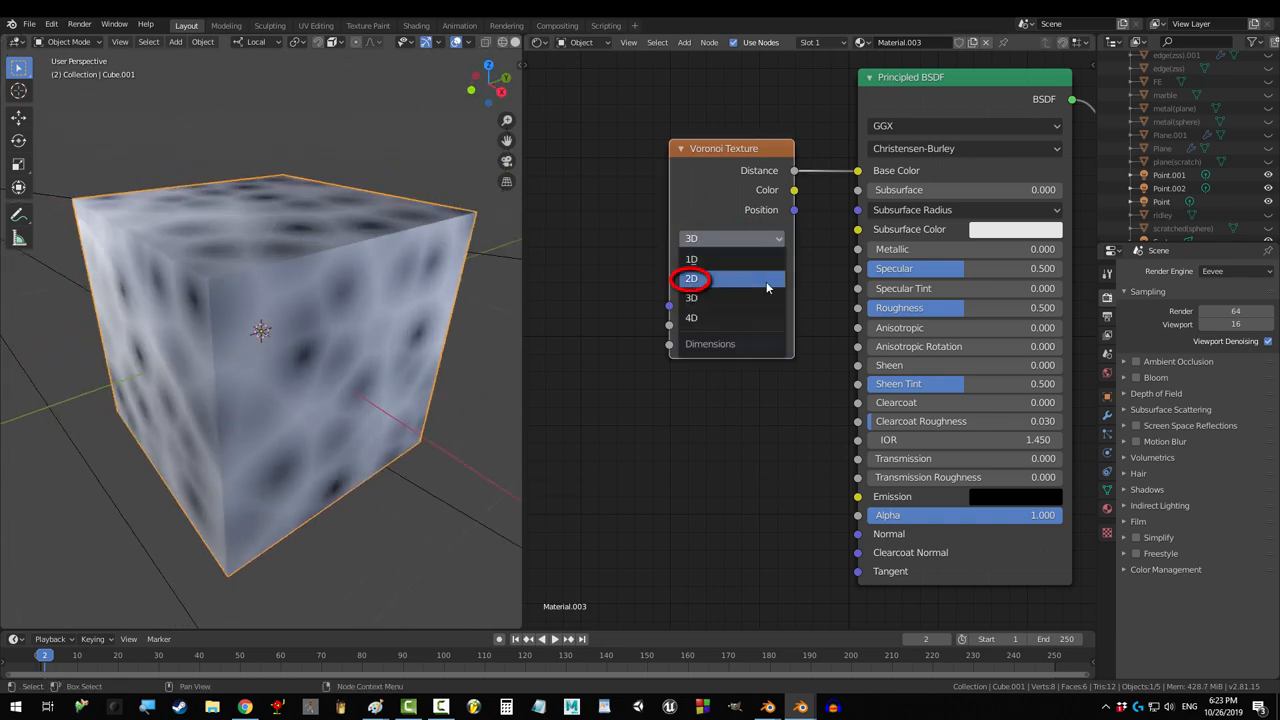
click(691, 278)
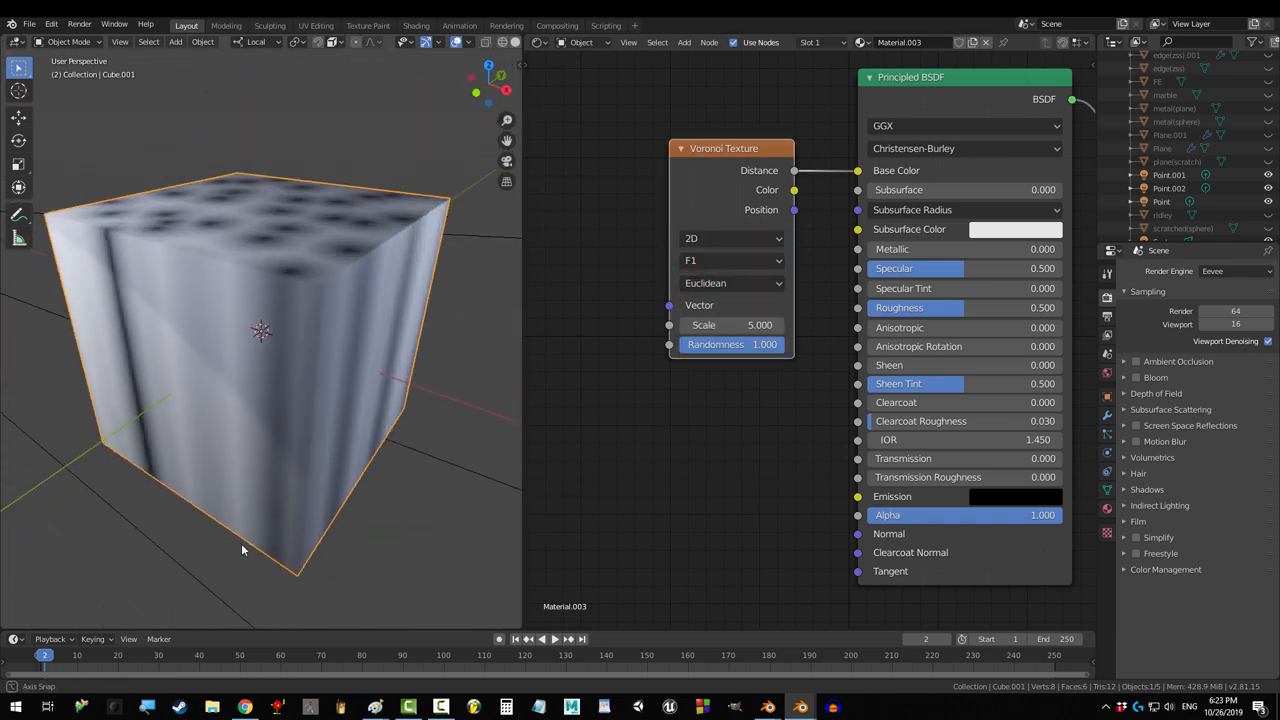
click(732, 238)
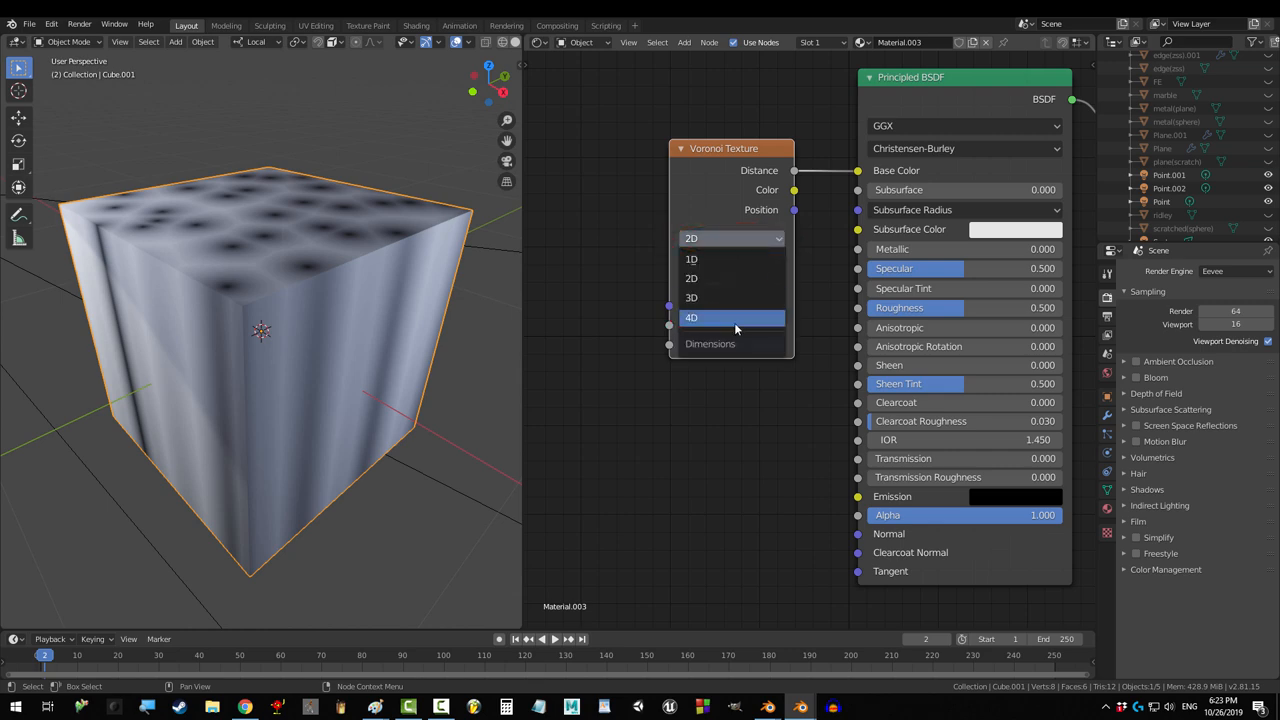
click(691, 317)
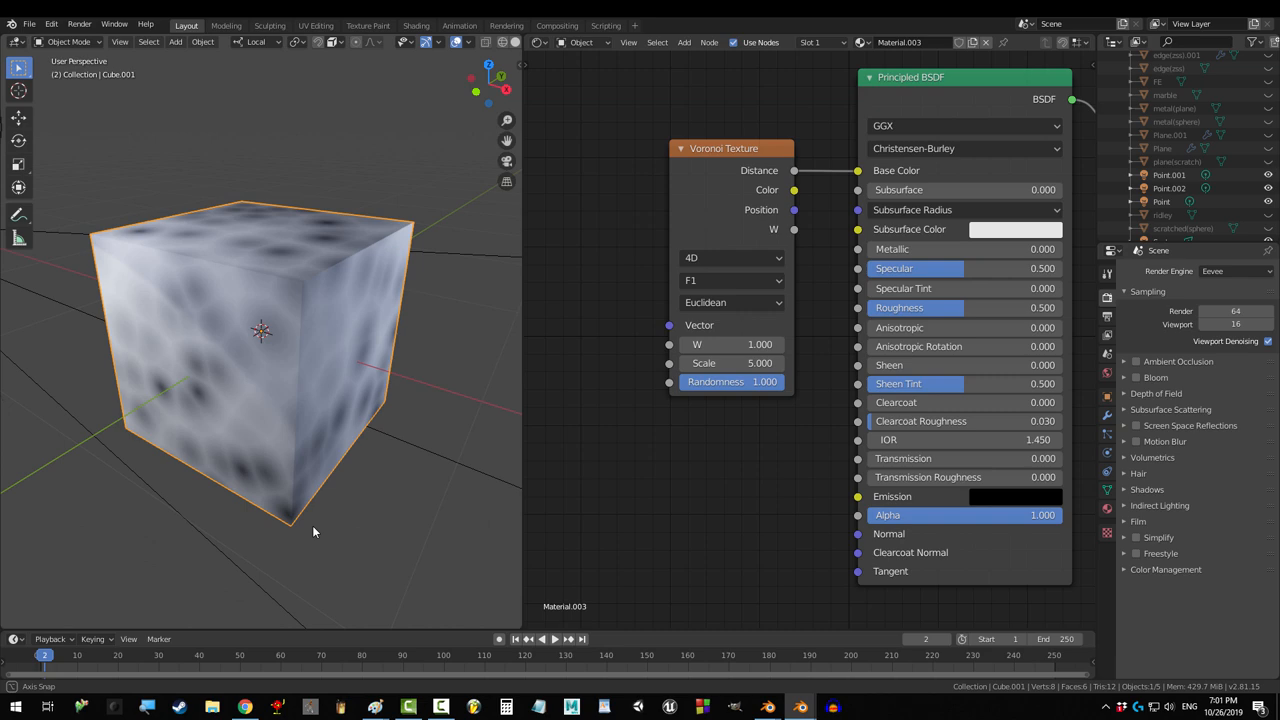
click(732, 258)
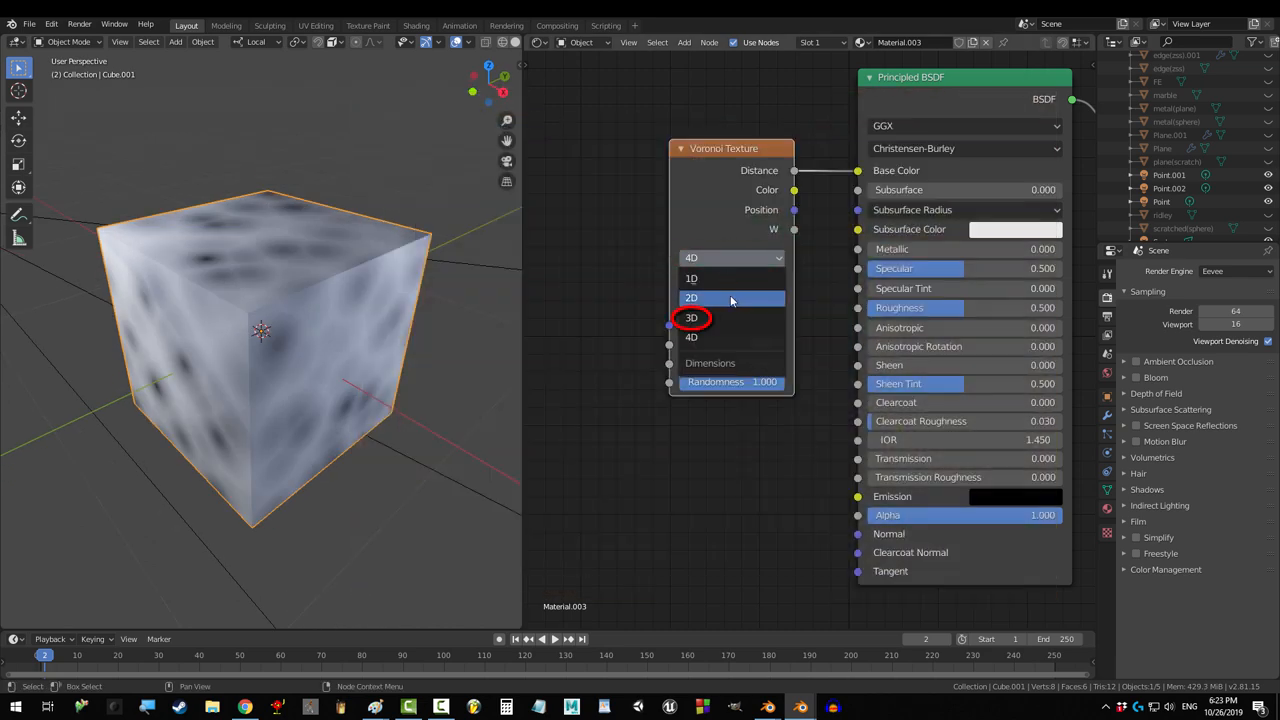
click(691, 317)
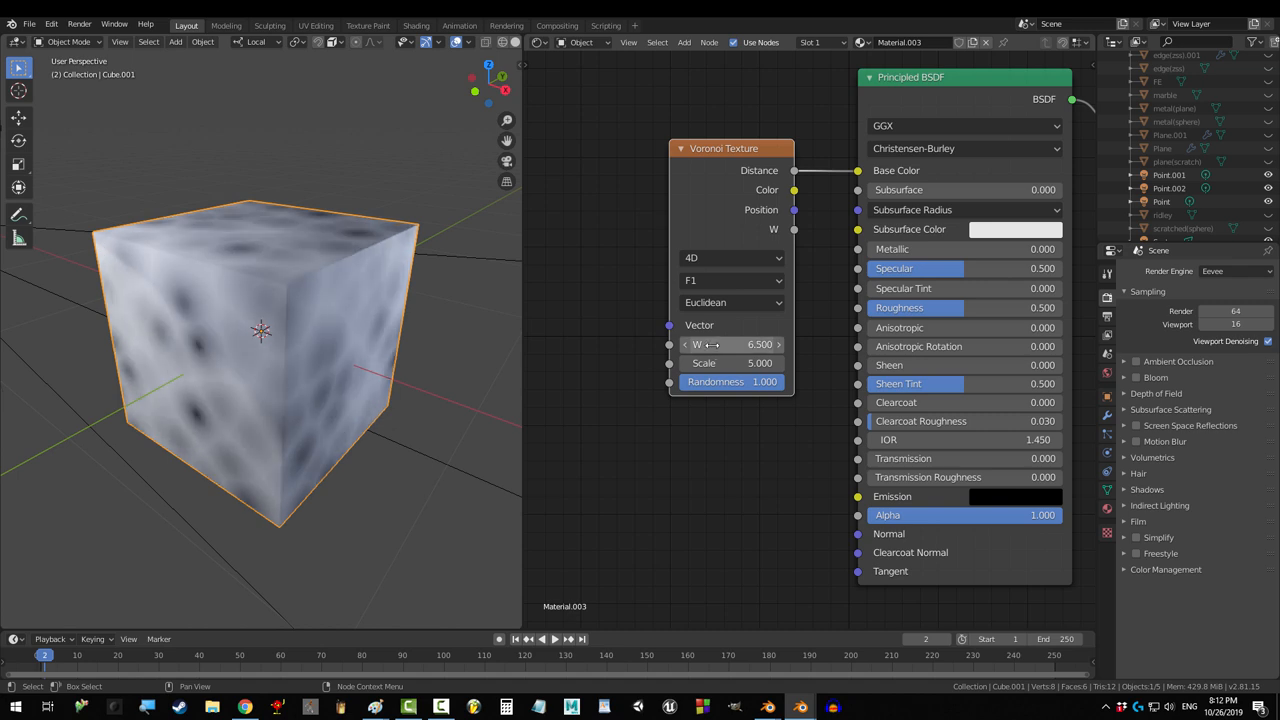
click(732, 238)
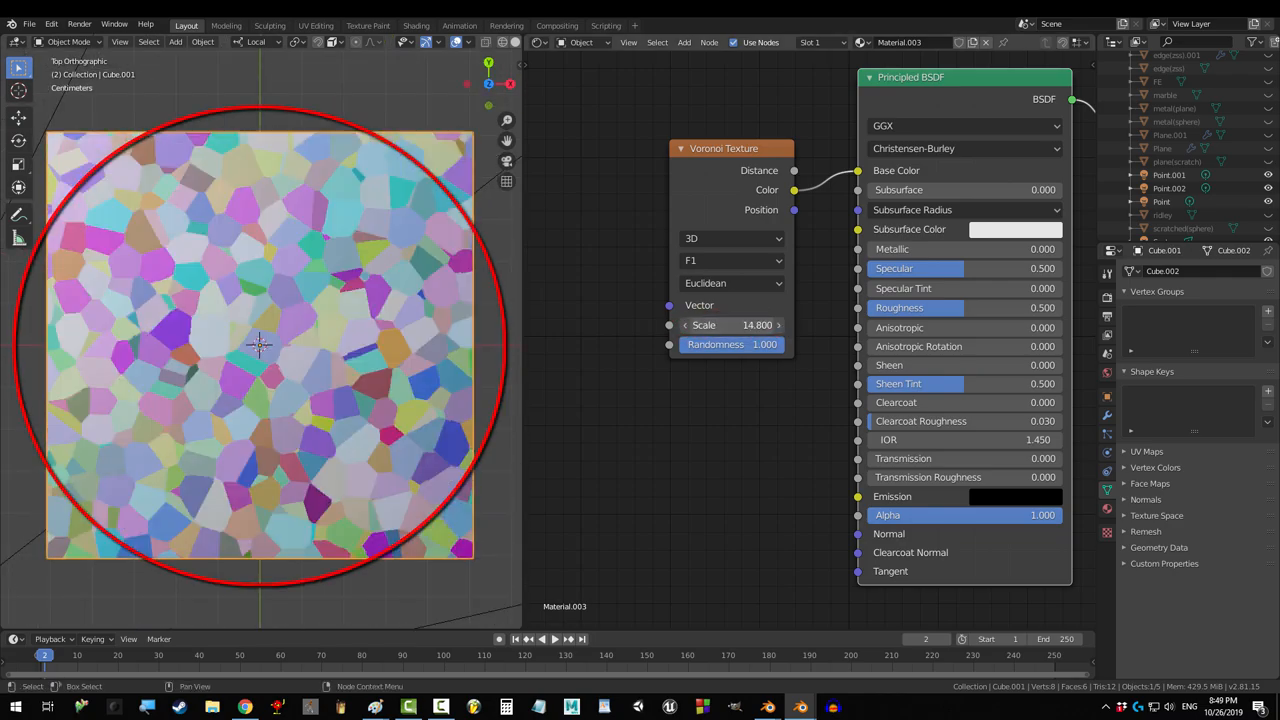
- Set Voronoi Scale to 5, Randomness to 0, and distance metric to Manhattan
drag(730, 324, 760, 324)
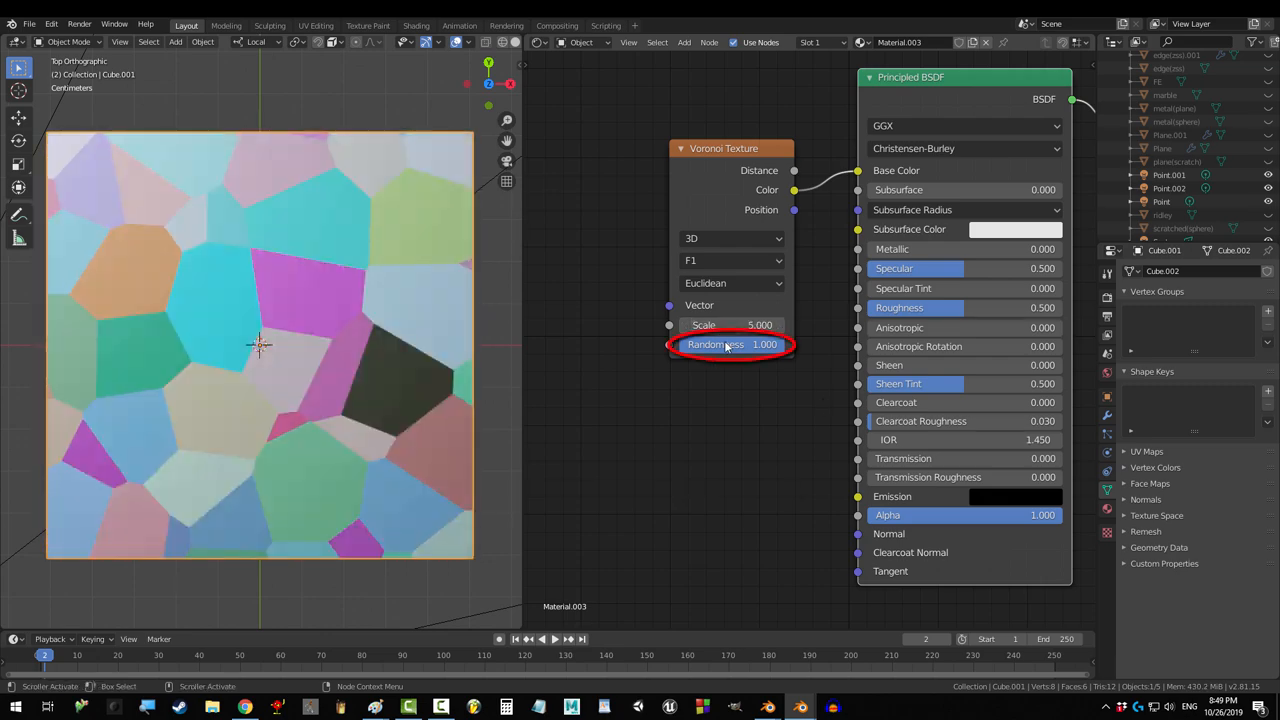
drag(765, 344, 695, 344)
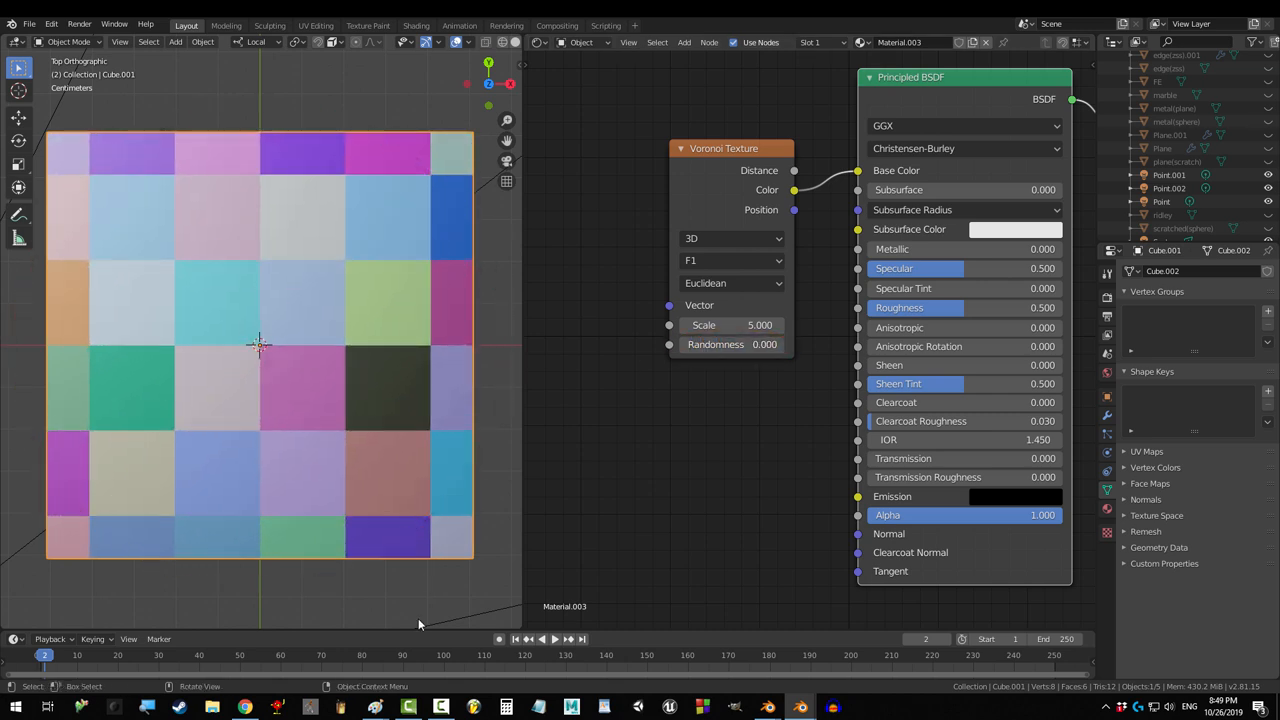
click(732, 344)
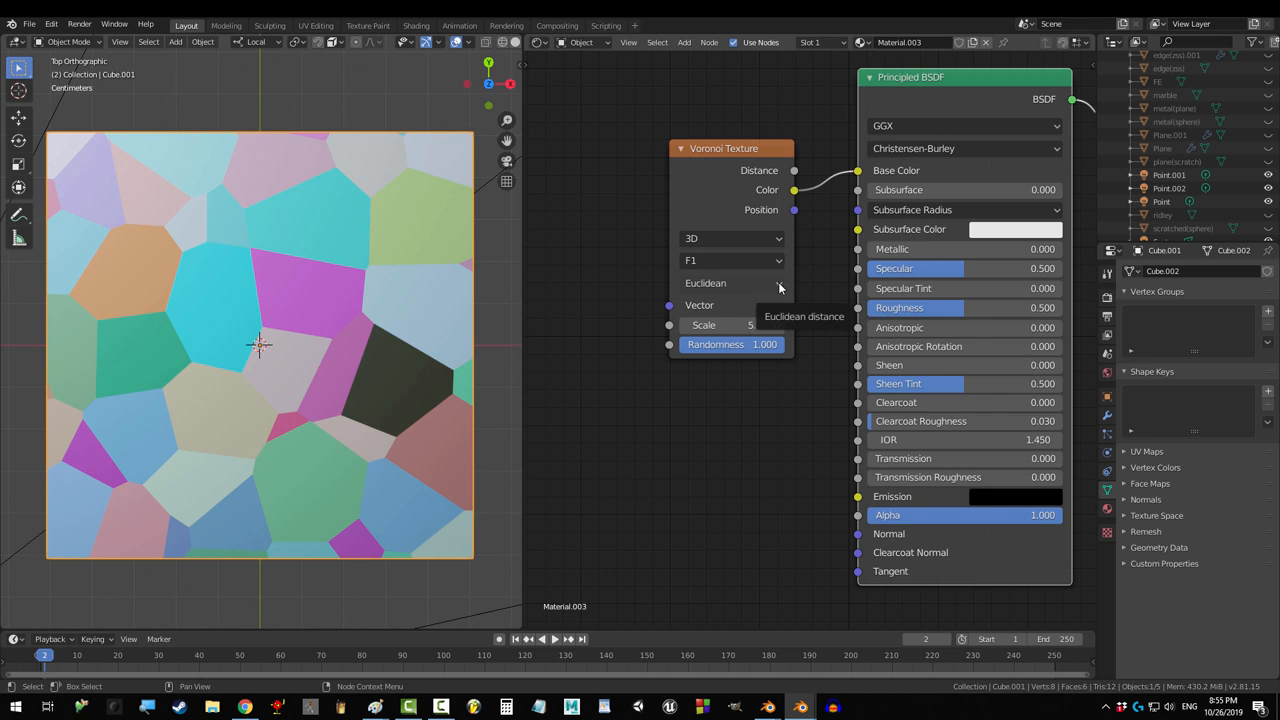
click(731, 283)
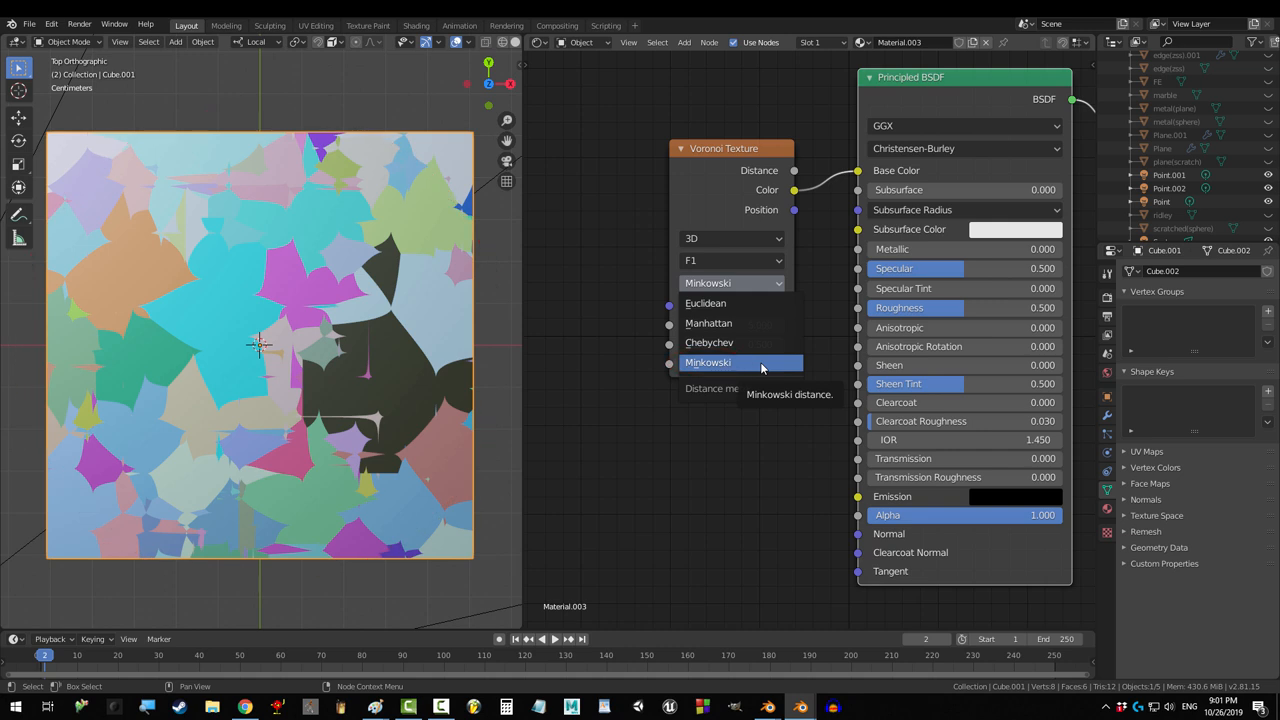
click(708, 323)
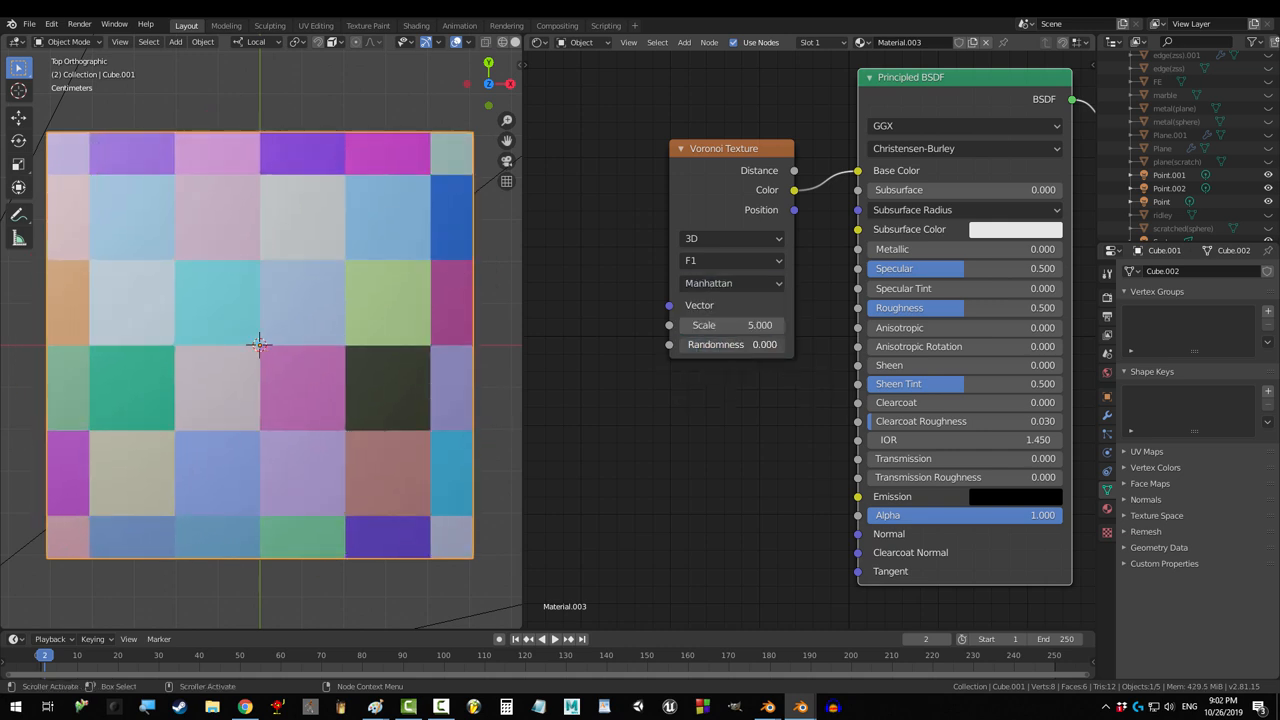
click(732, 283)
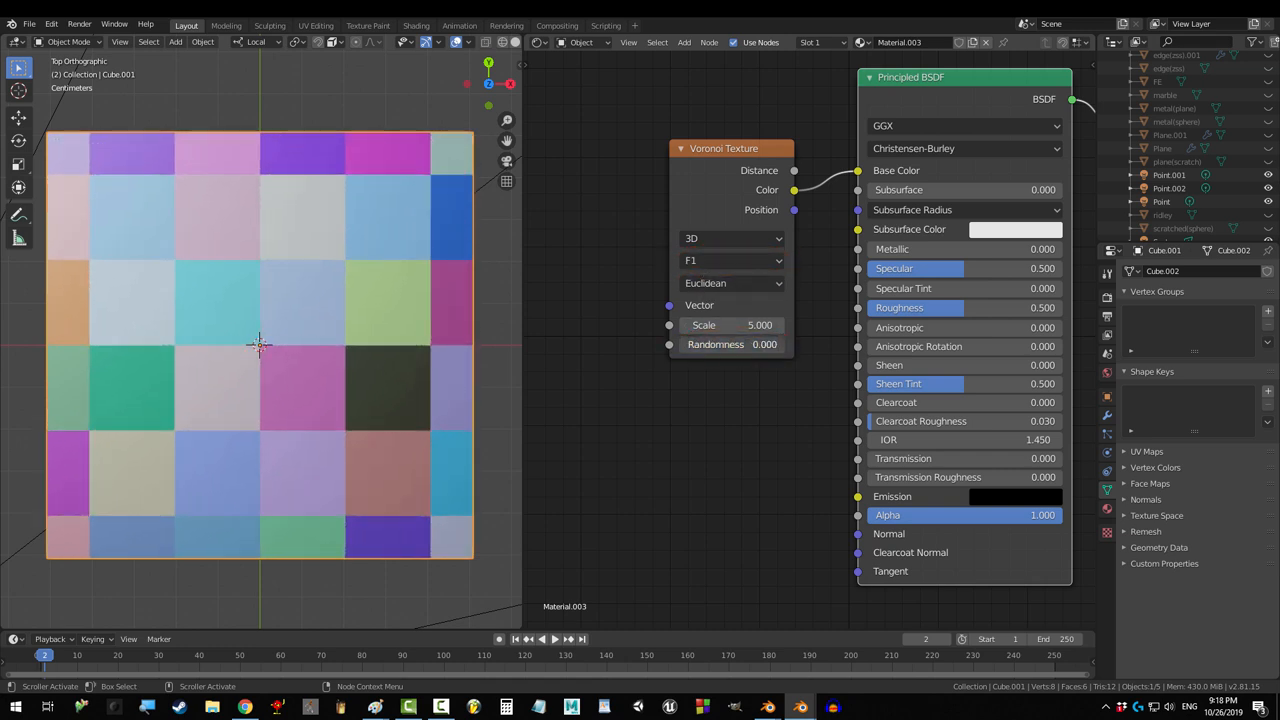
- Try the F2 and Smooth F1 features, then set the Voronoi feature to Distance To Edge
click(732, 260)
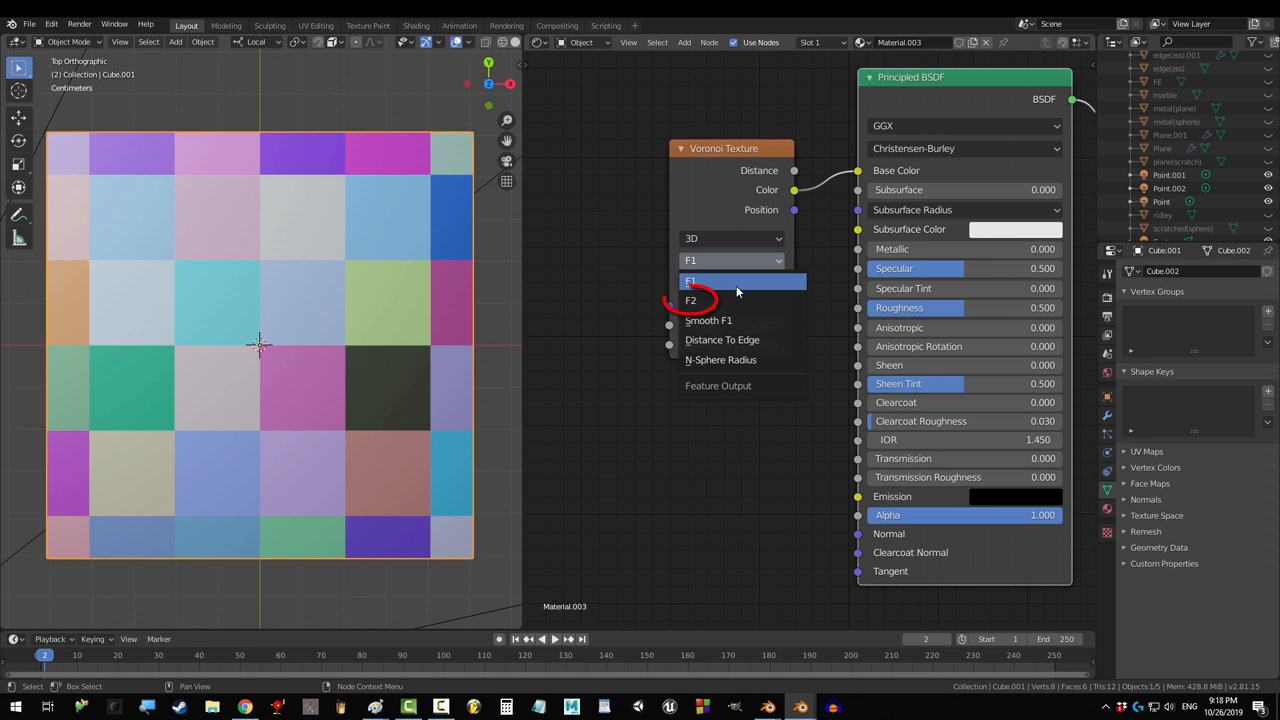
click(690, 300)
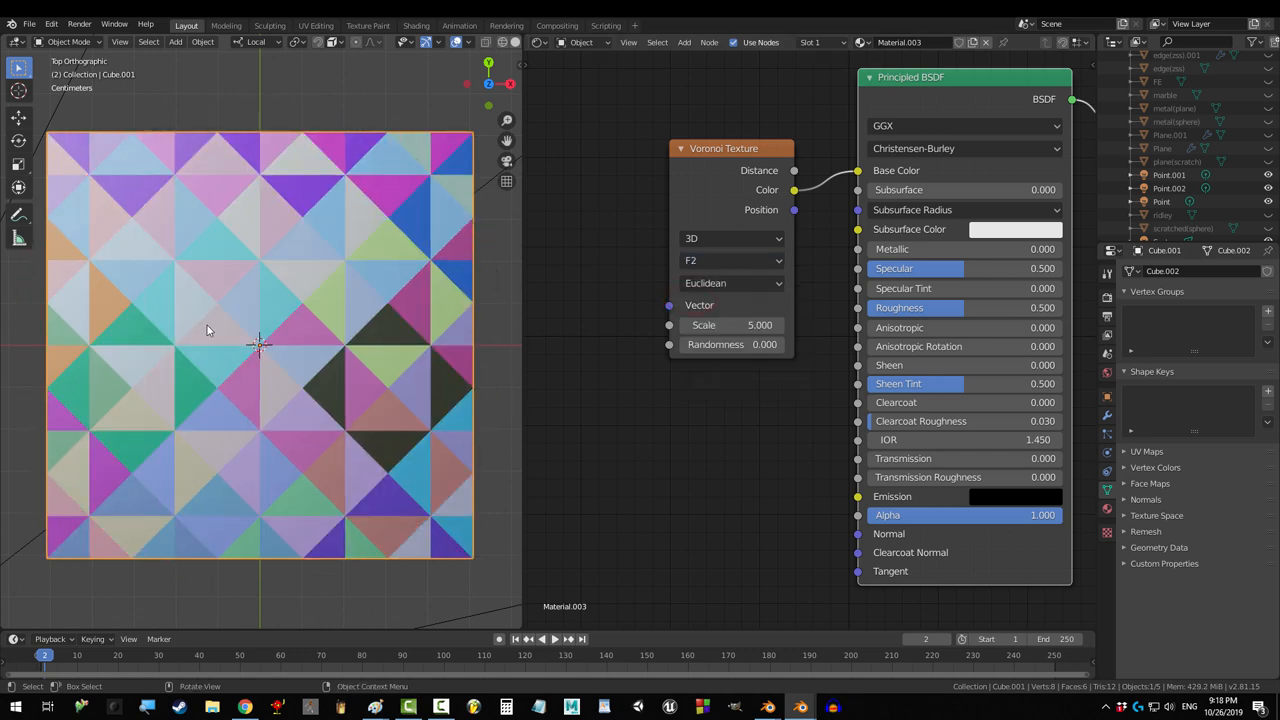
click(732, 260)
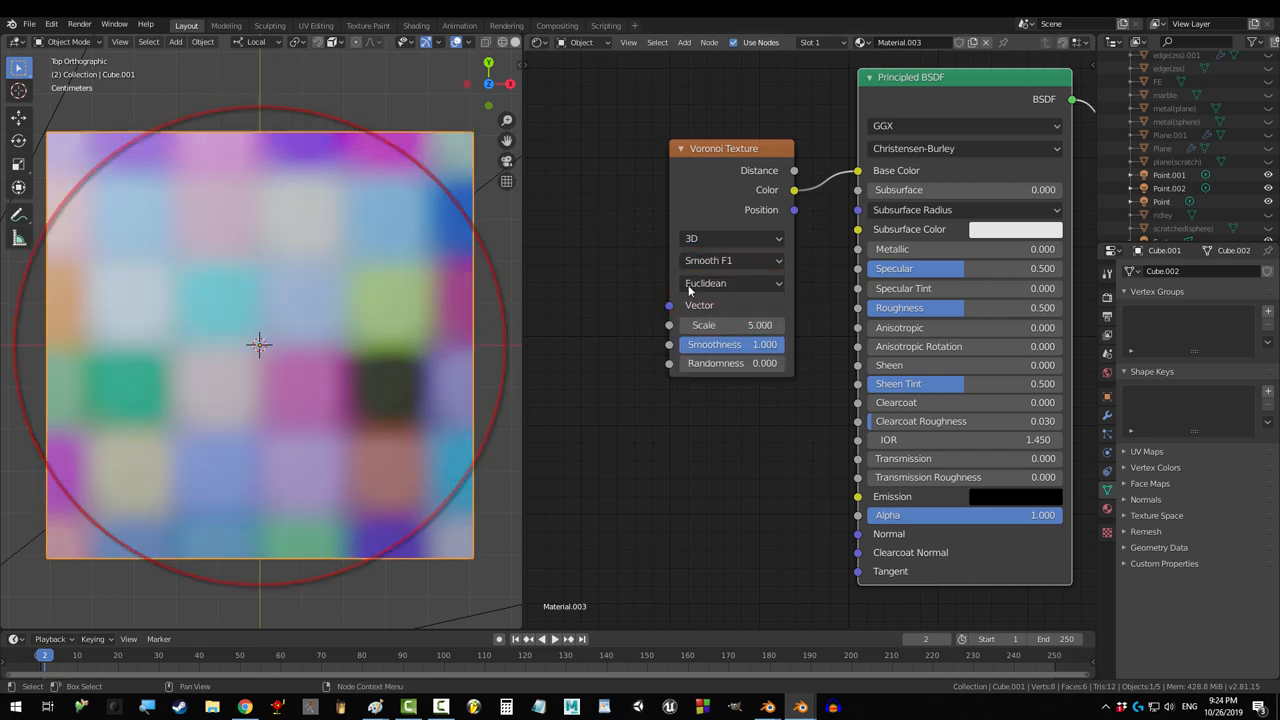
click(731, 260)
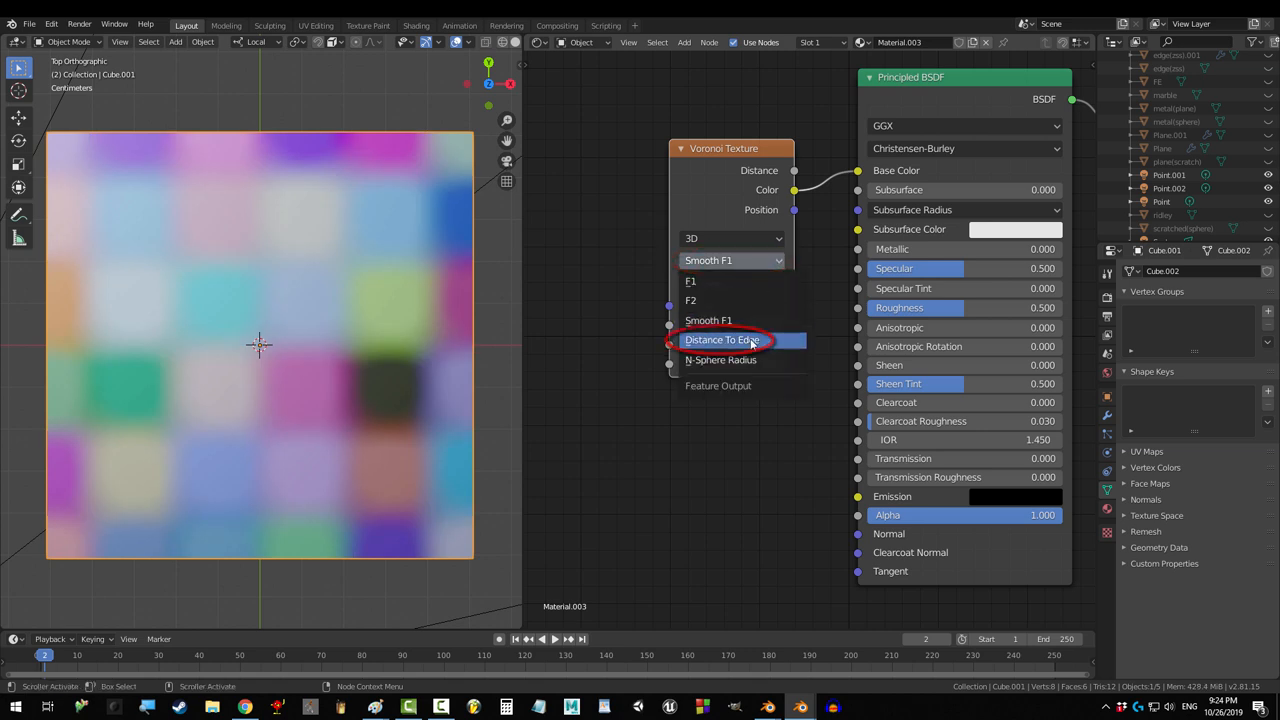
click(722, 339)
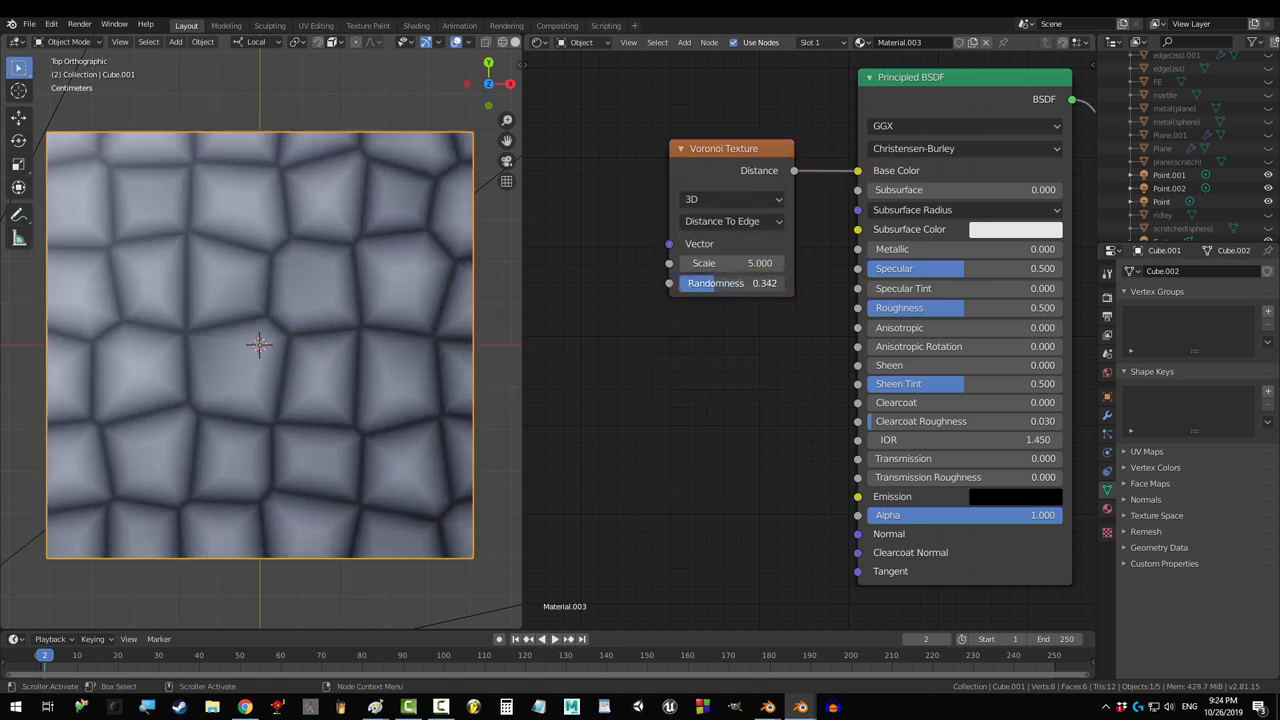
click(731, 220)
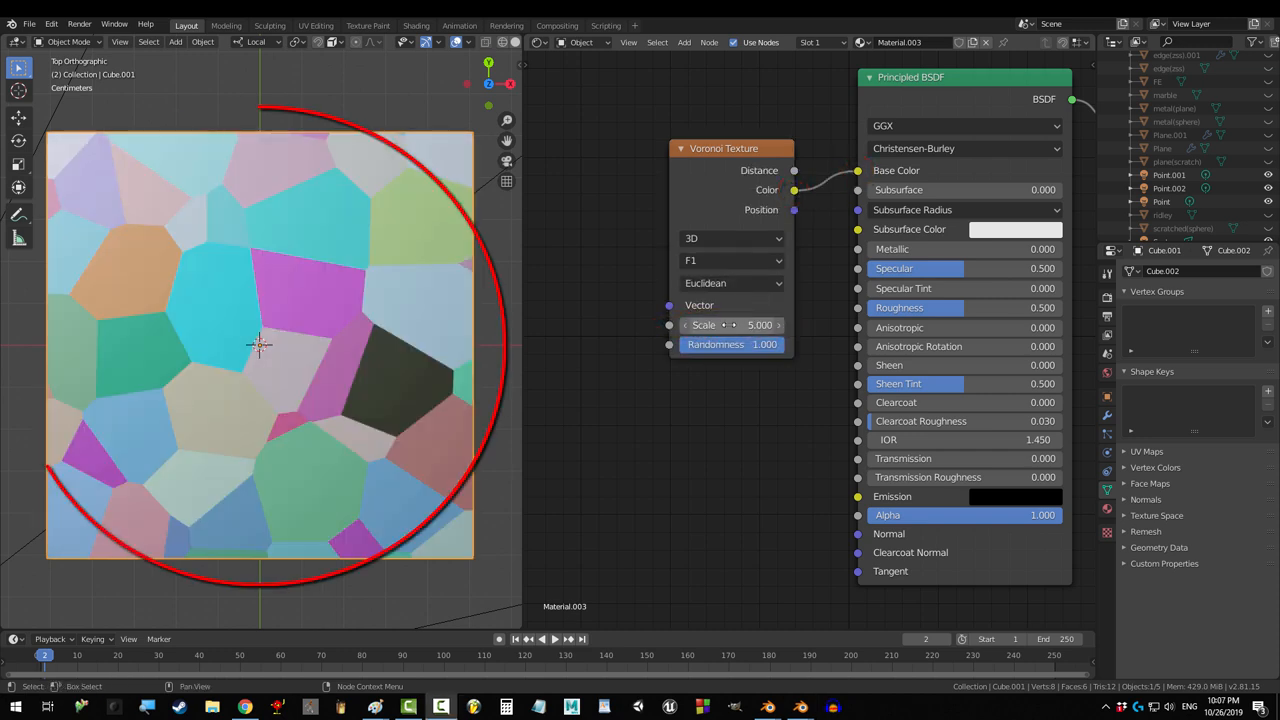
- Adjust the Voronoi scale and set the distance metric back to Euclidean
drag(730, 324, 760, 324)
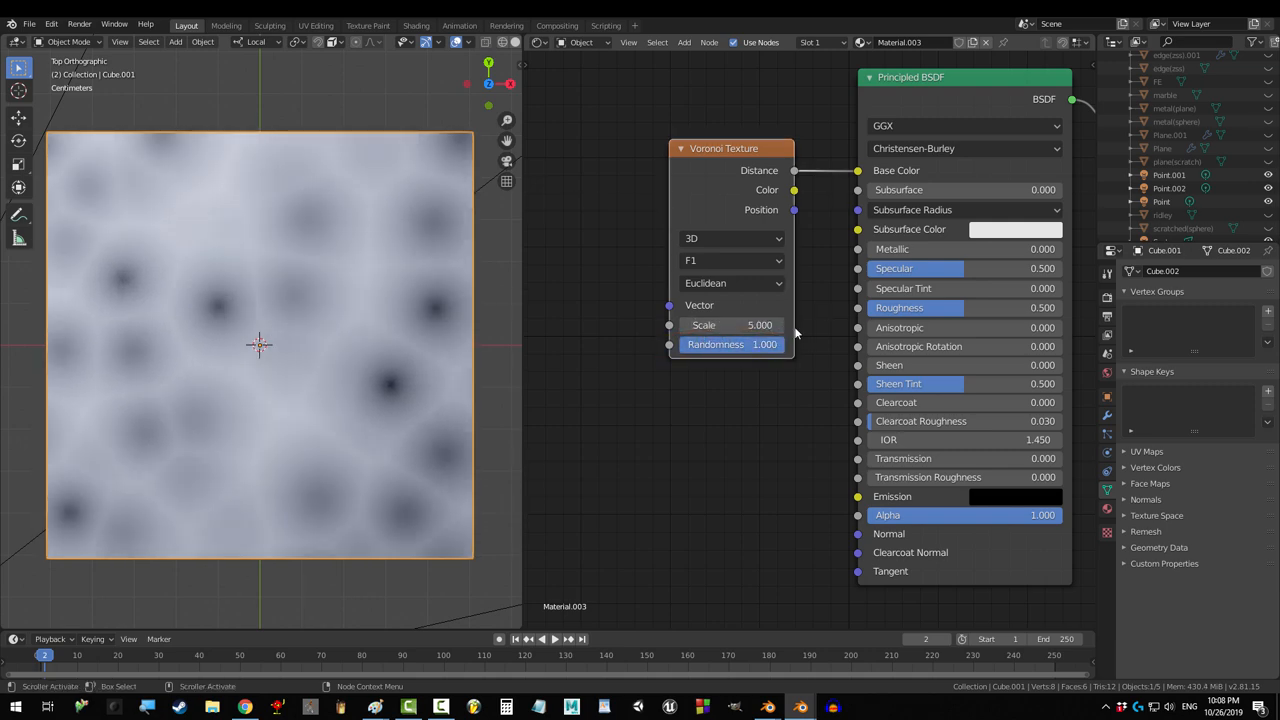
click(732, 283)
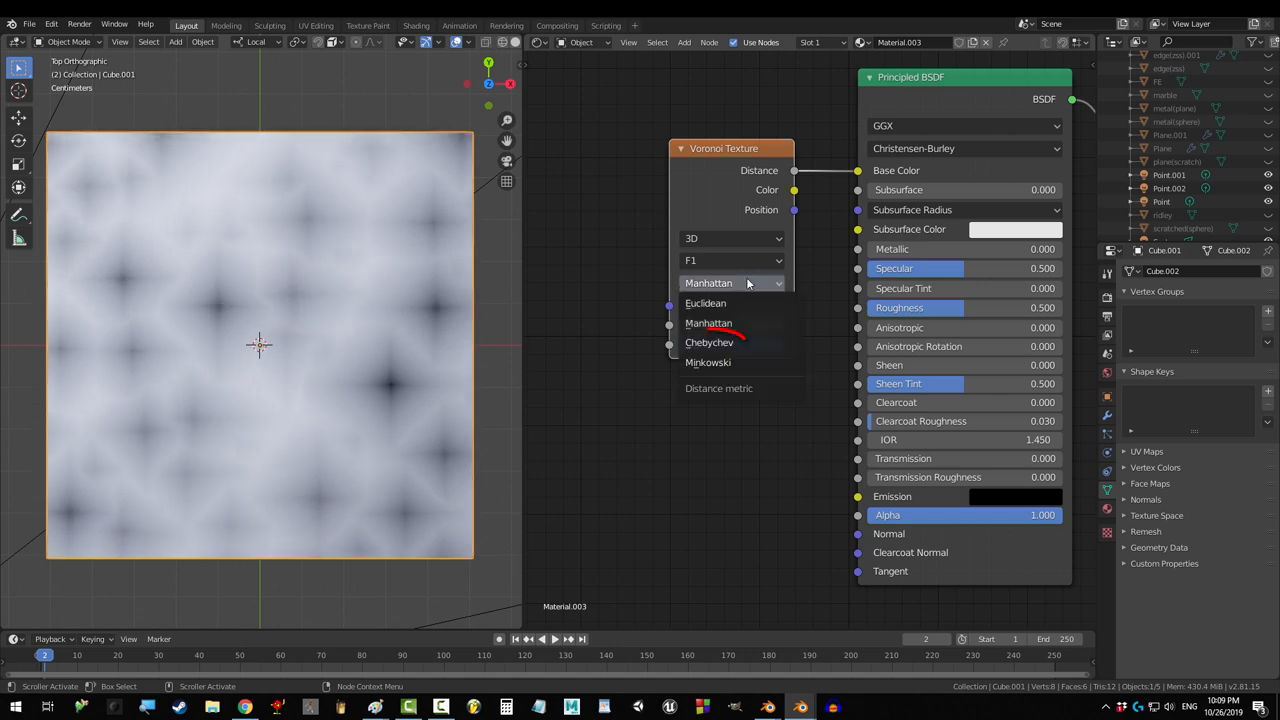
click(705, 303)
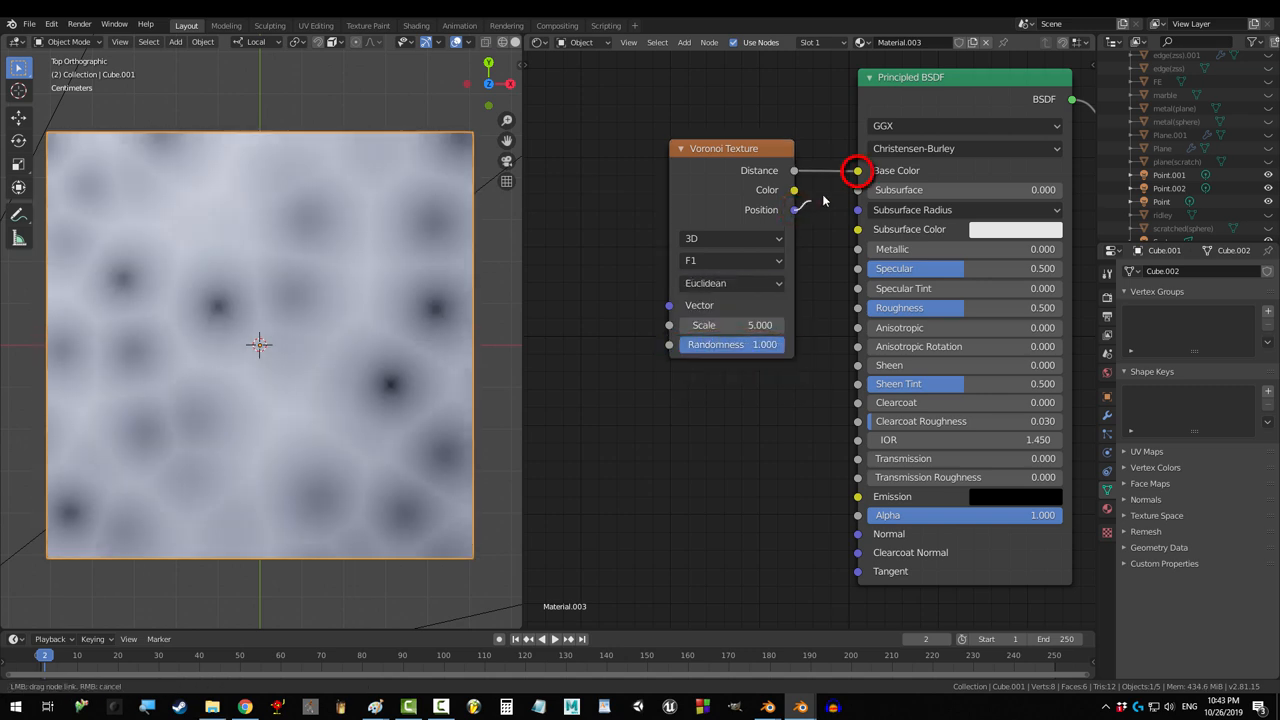
- Link Voronoi Position to Image Texture Vector and Image Color to Base Color, with Scale 9.3
drag(793, 189, 857, 170)
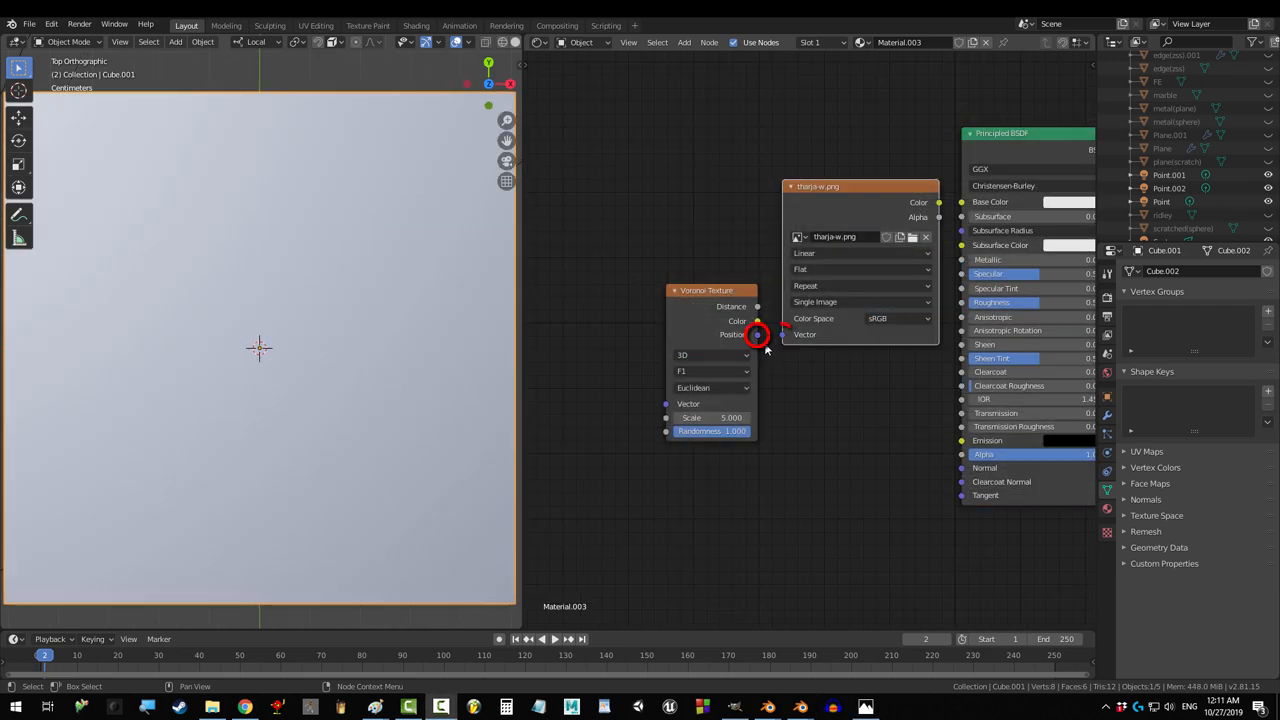
drag(757, 334, 961, 202)
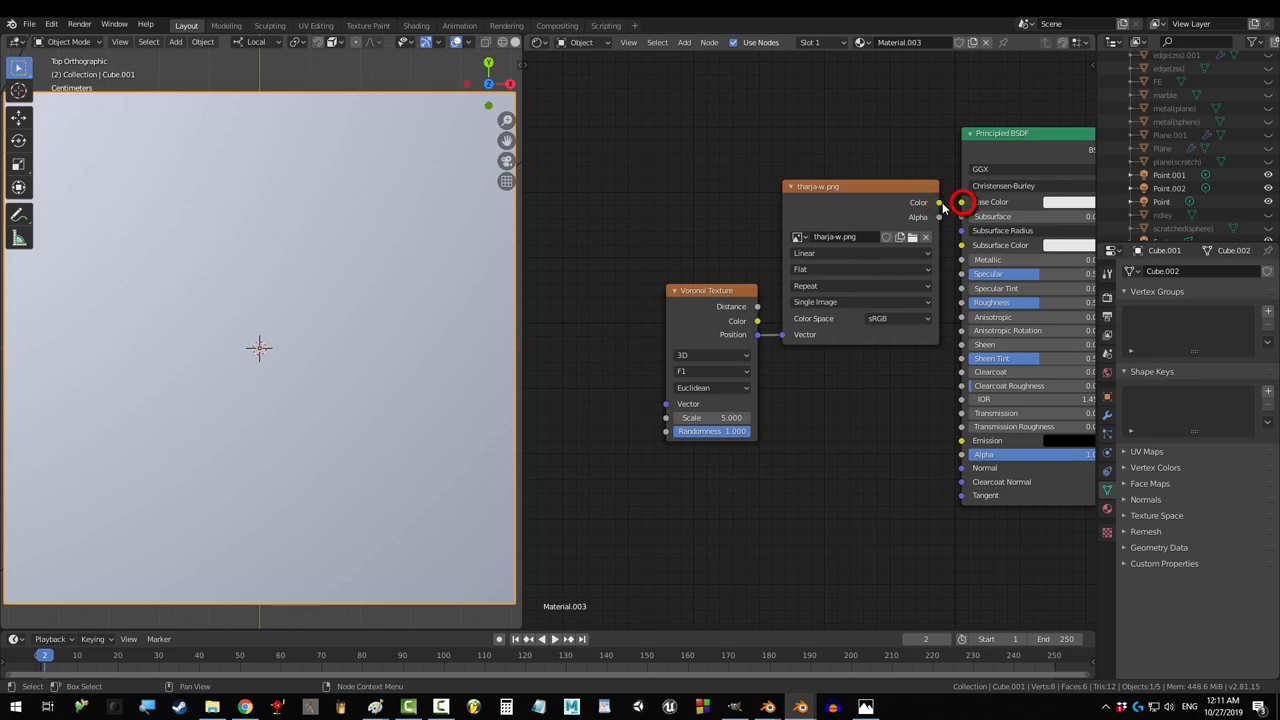
drag(711, 417, 730, 417)
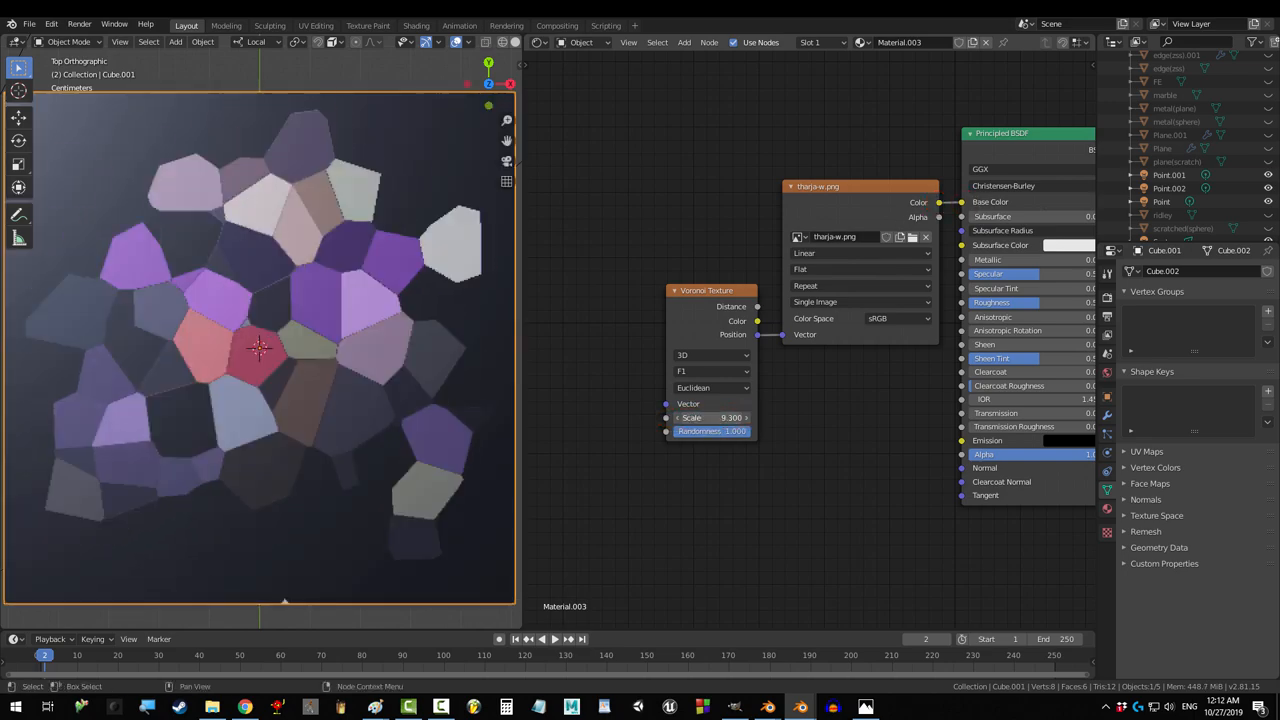
drag(730, 417, 760, 417)
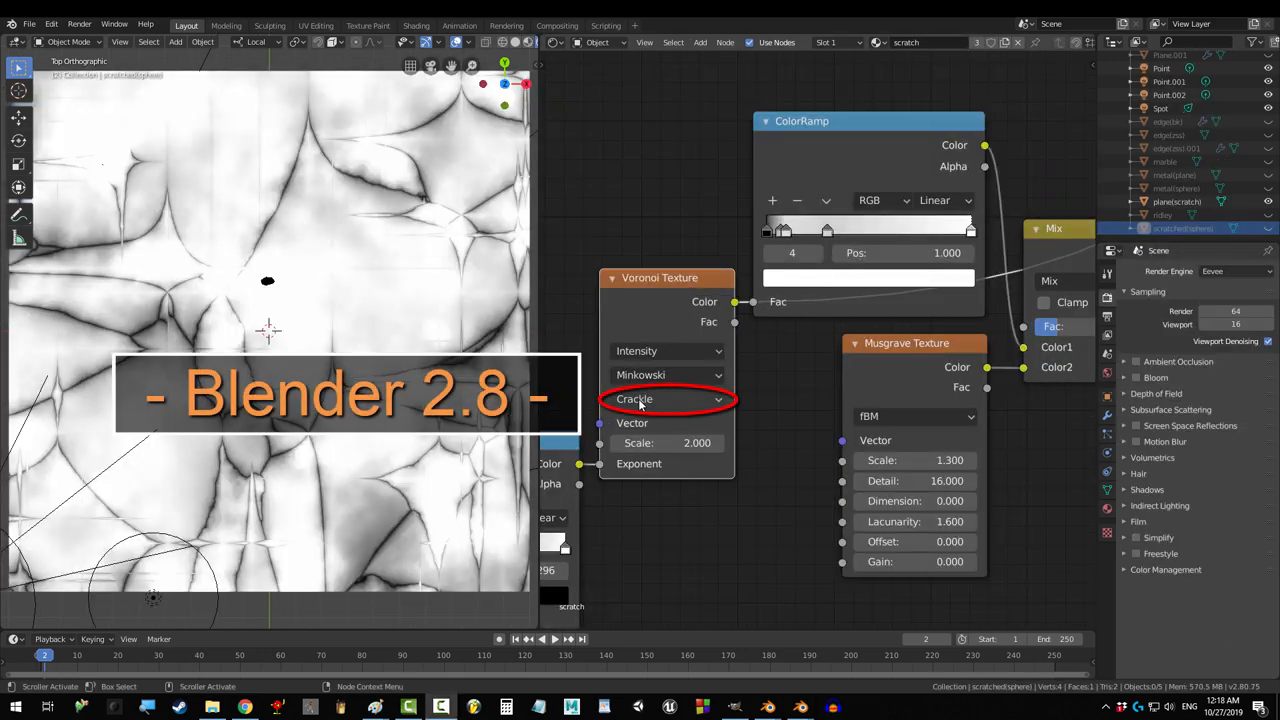
- Toggle the old Voronoi feature between Closest and Crackle, then scroll to the F2-minus-F1 setup
click(667, 399)
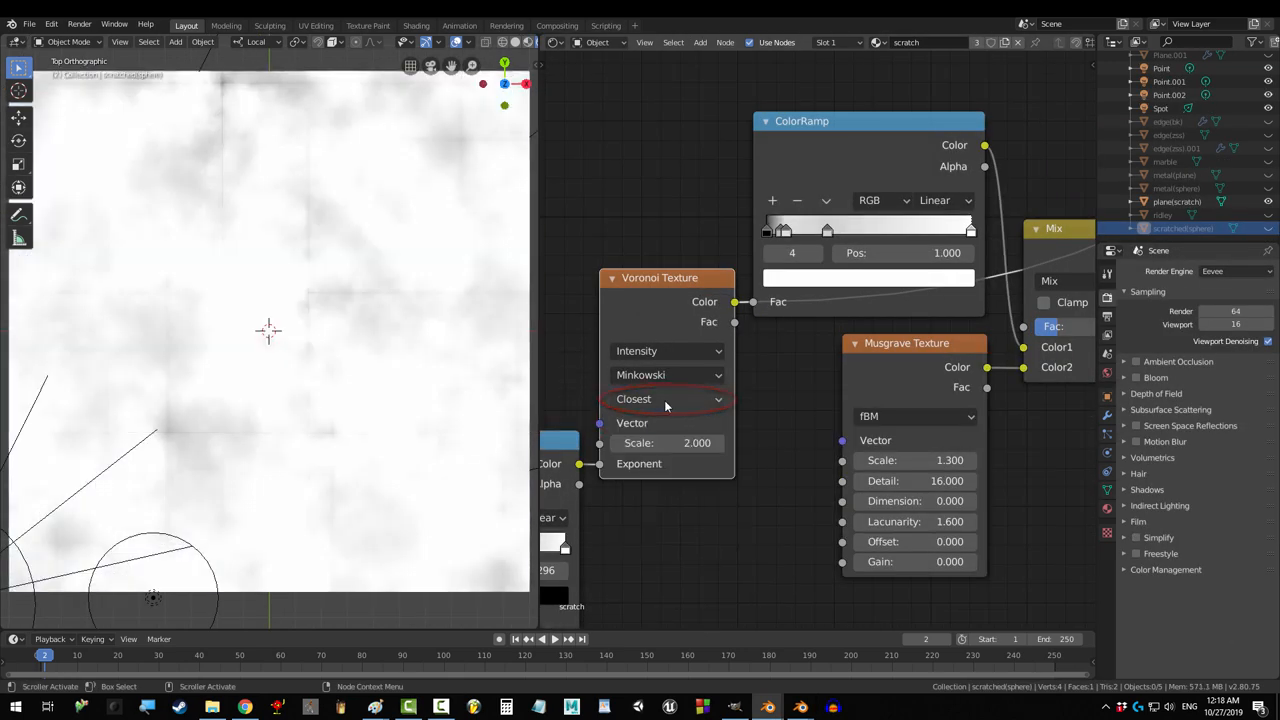
click(667, 398)
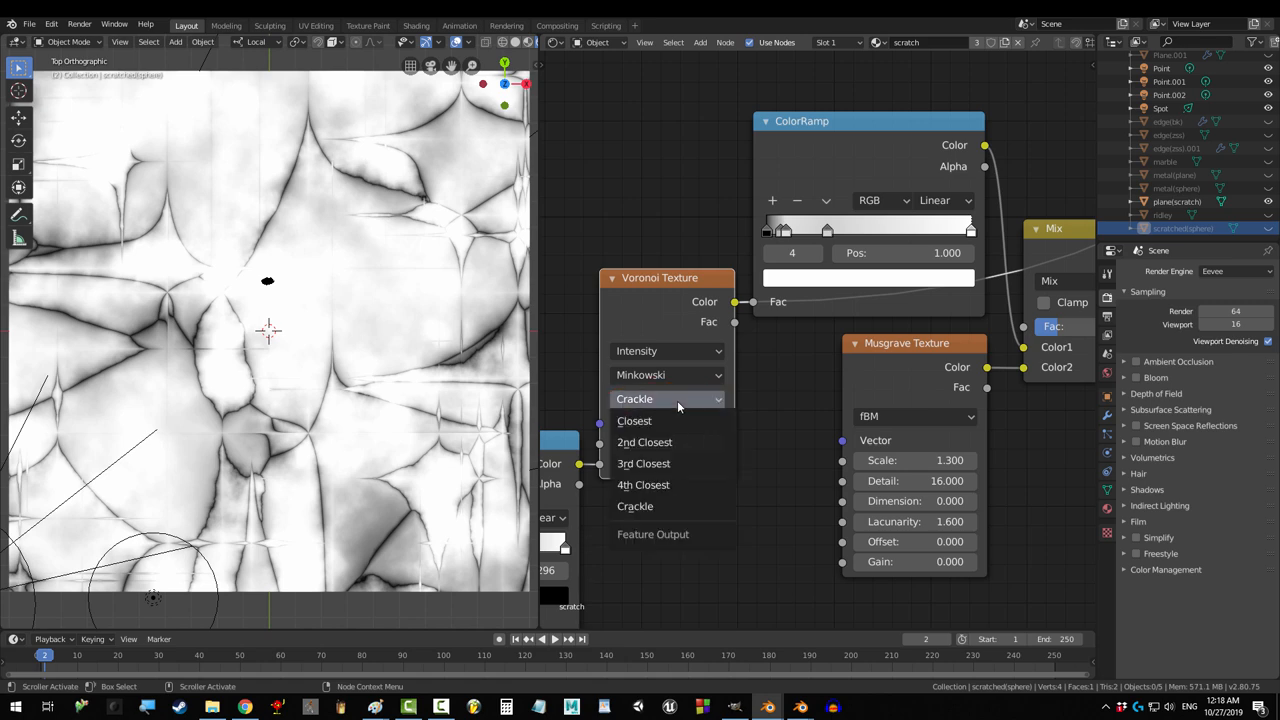
click(635, 506)
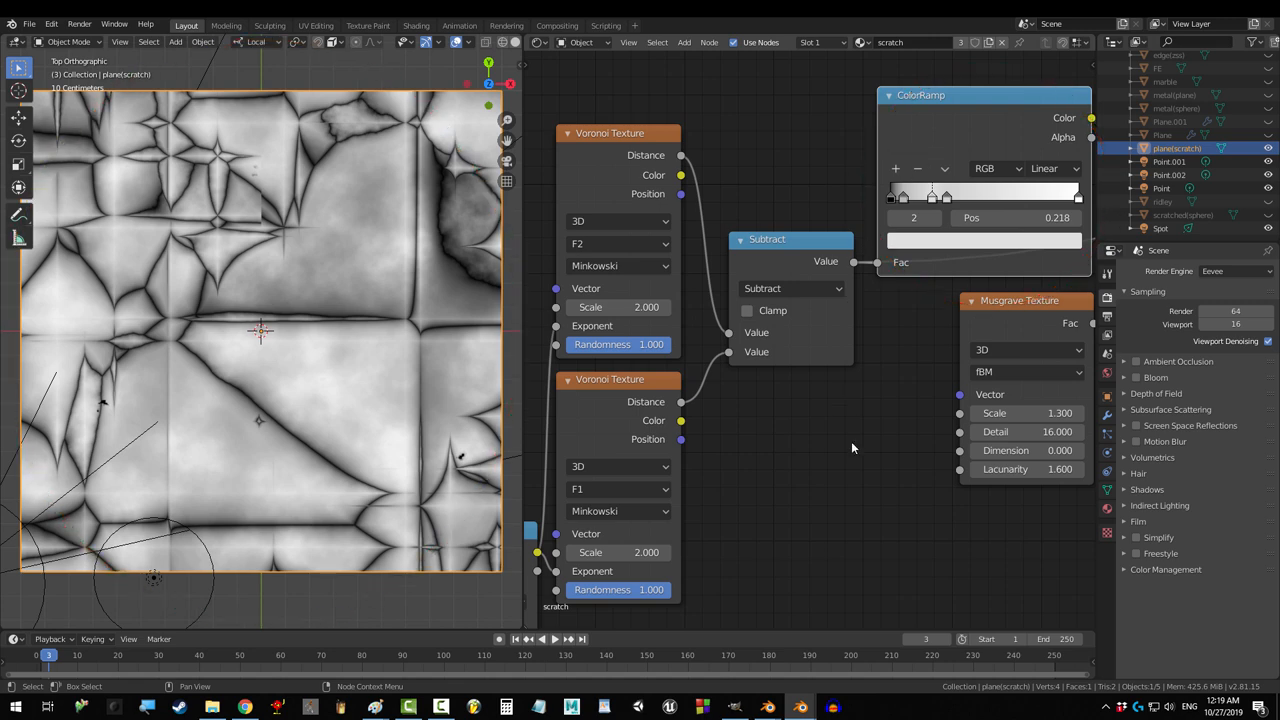
scroll(down, 3)
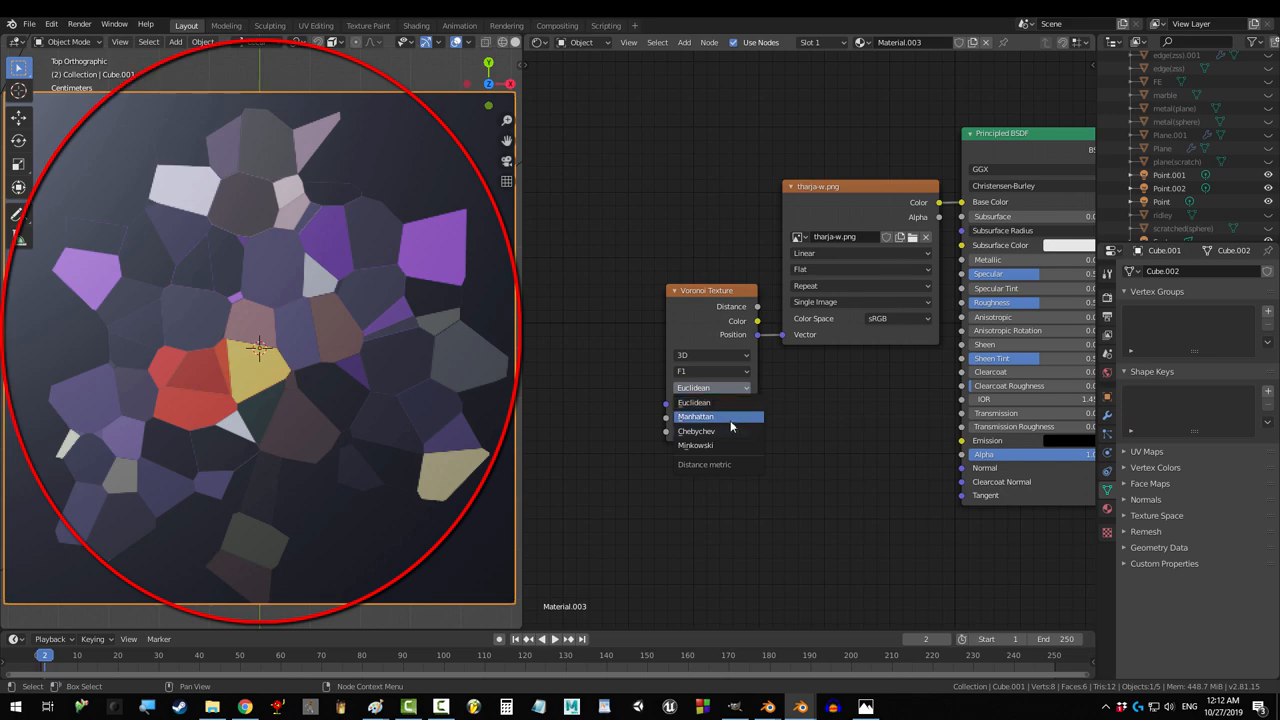
- Cycle metrics through Manhattan and Chebychev, leaving F2 on Euclidean and F1 on Chebychev
click(696, 431)
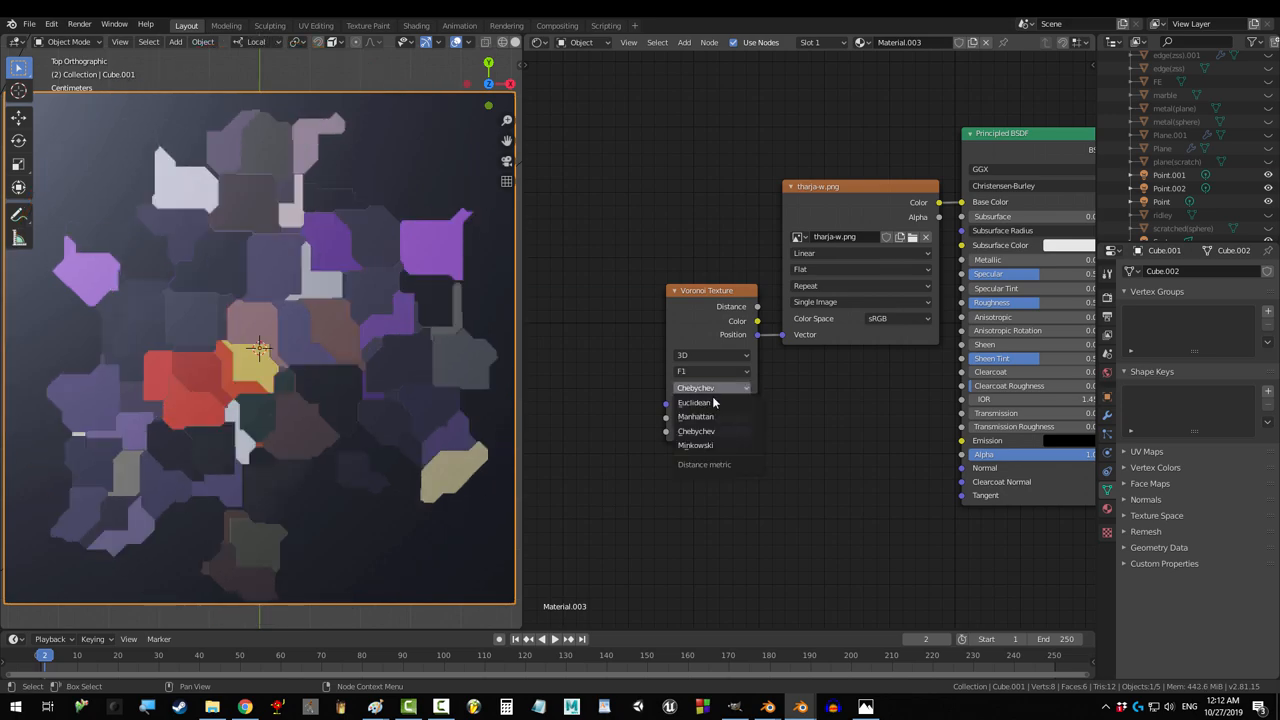
click(695, 444)
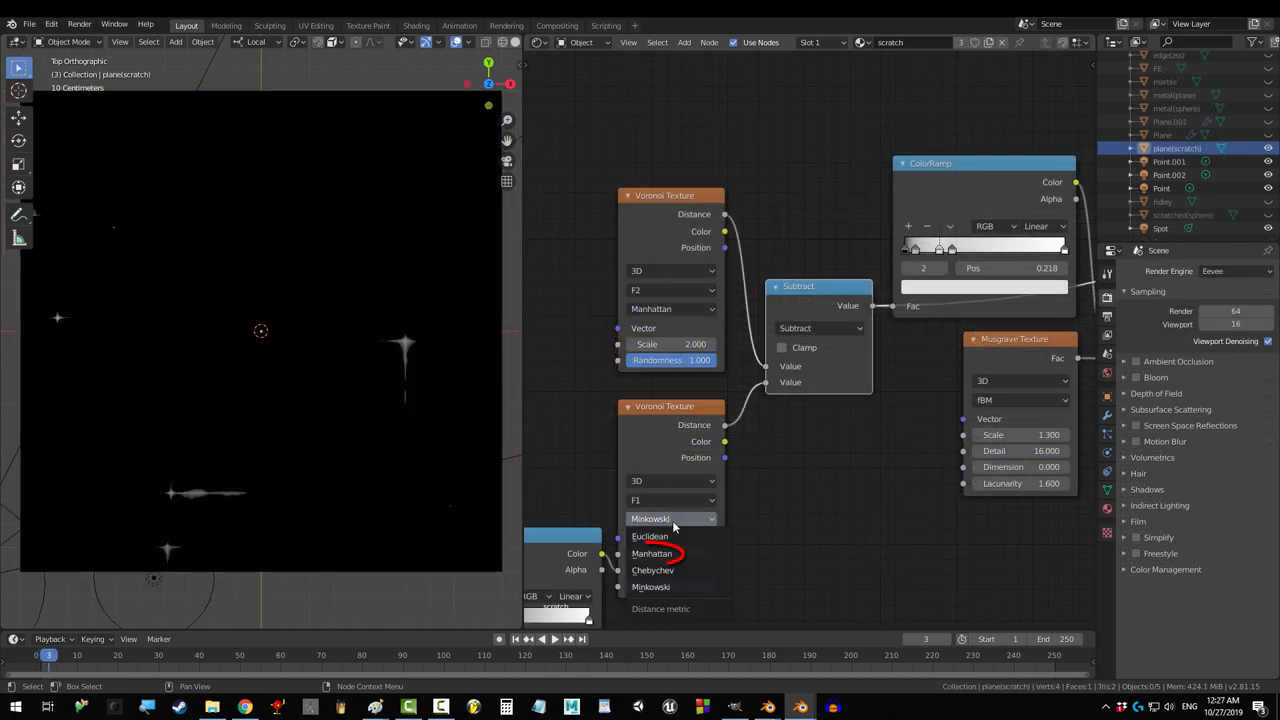
click(652, 570)
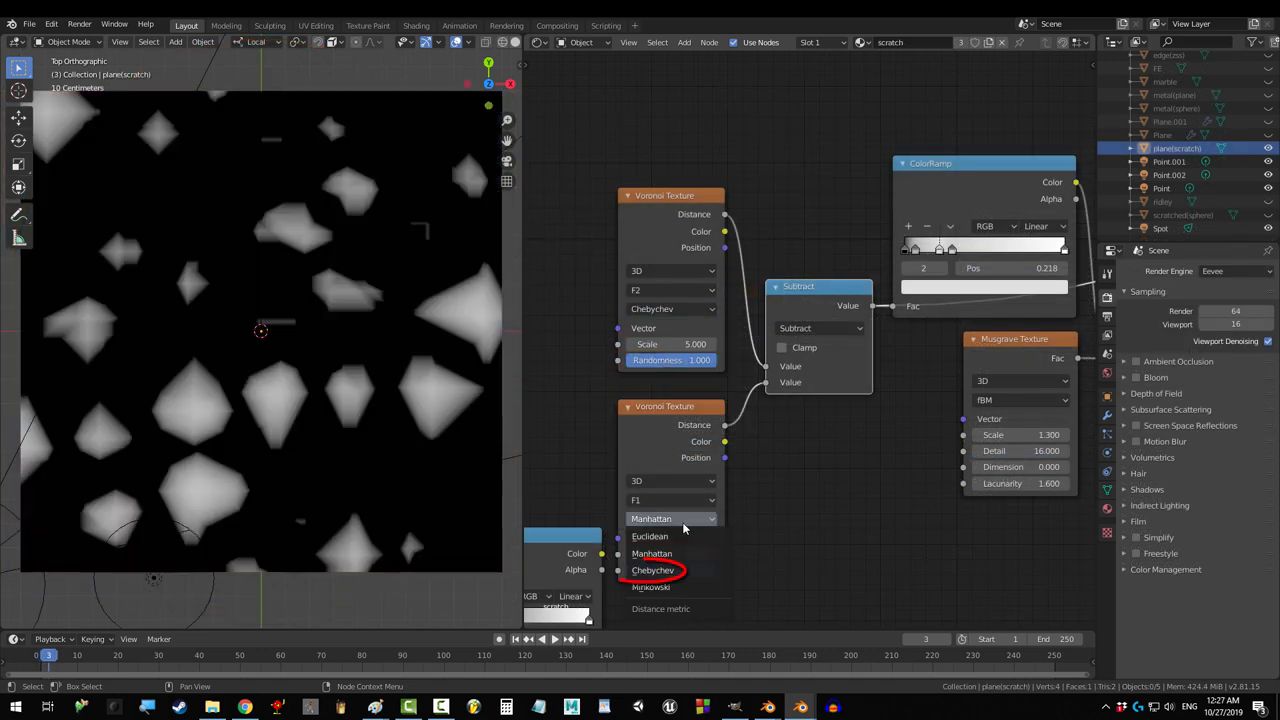
click(653, 570)
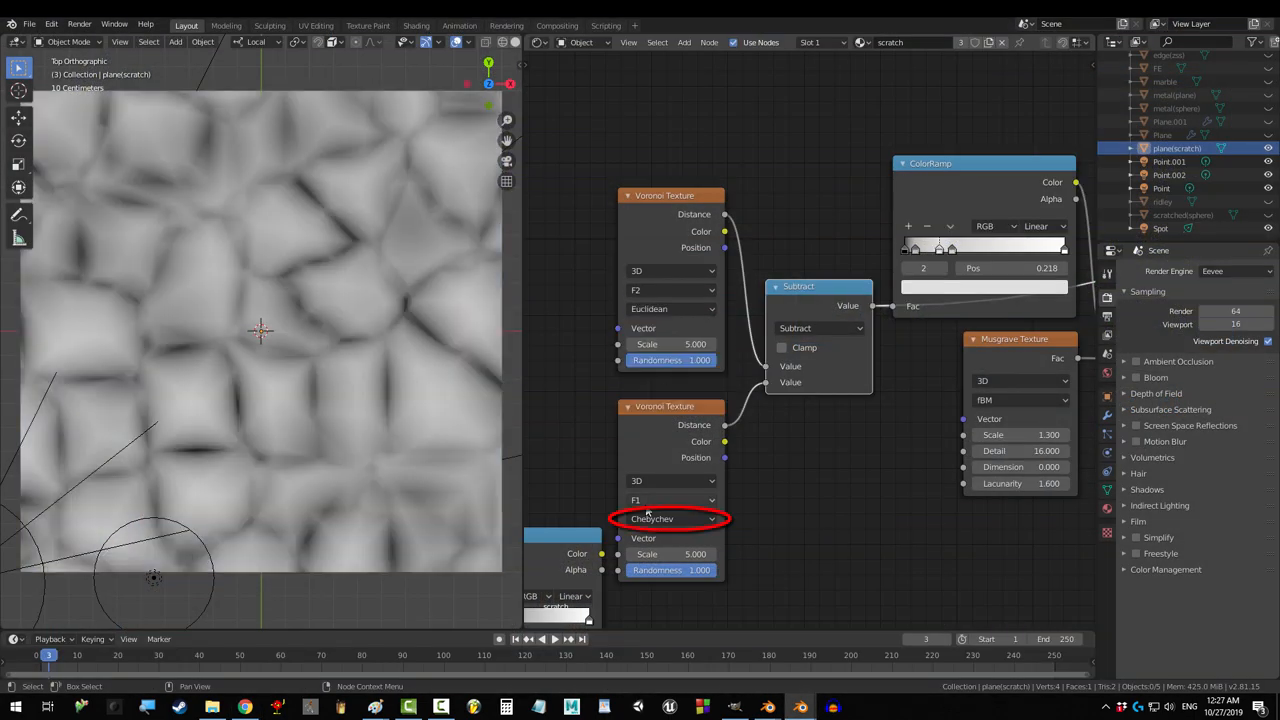
click(670, 518)
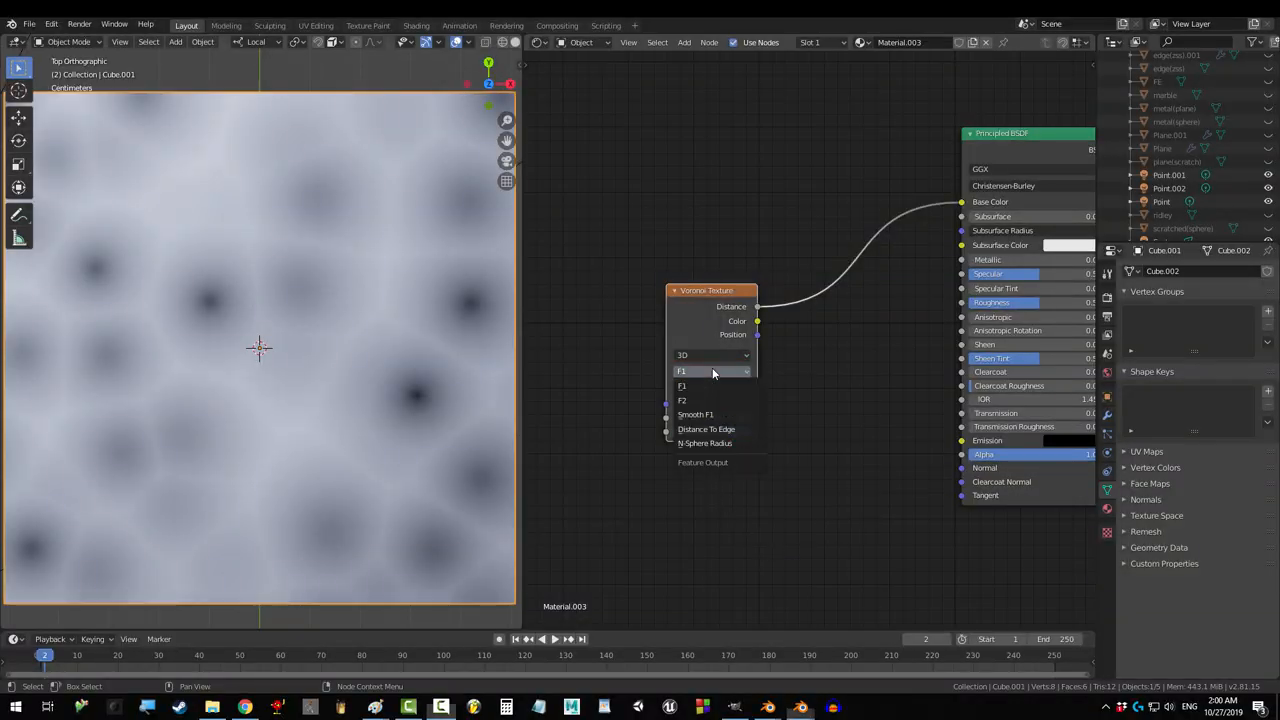
- Try Distance To Edge, then return the feature to F1 and raise Scale to 21.1
click(706, 428)
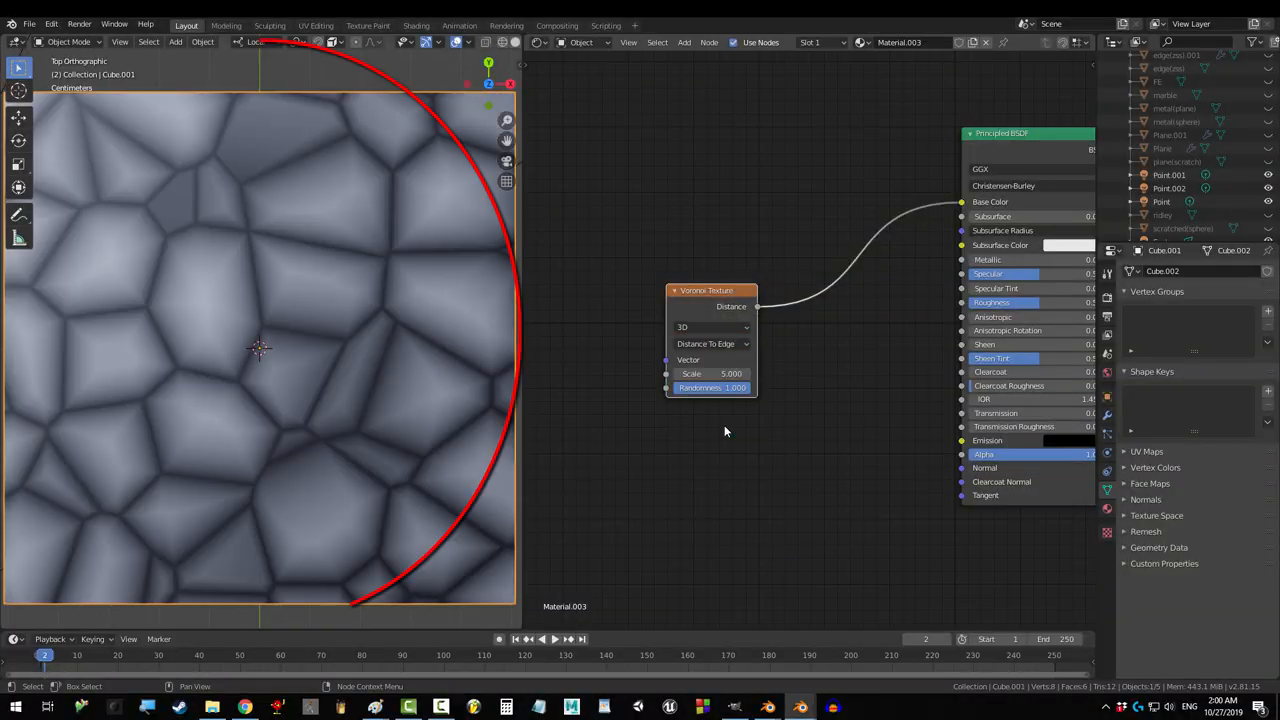
click(710, 343)
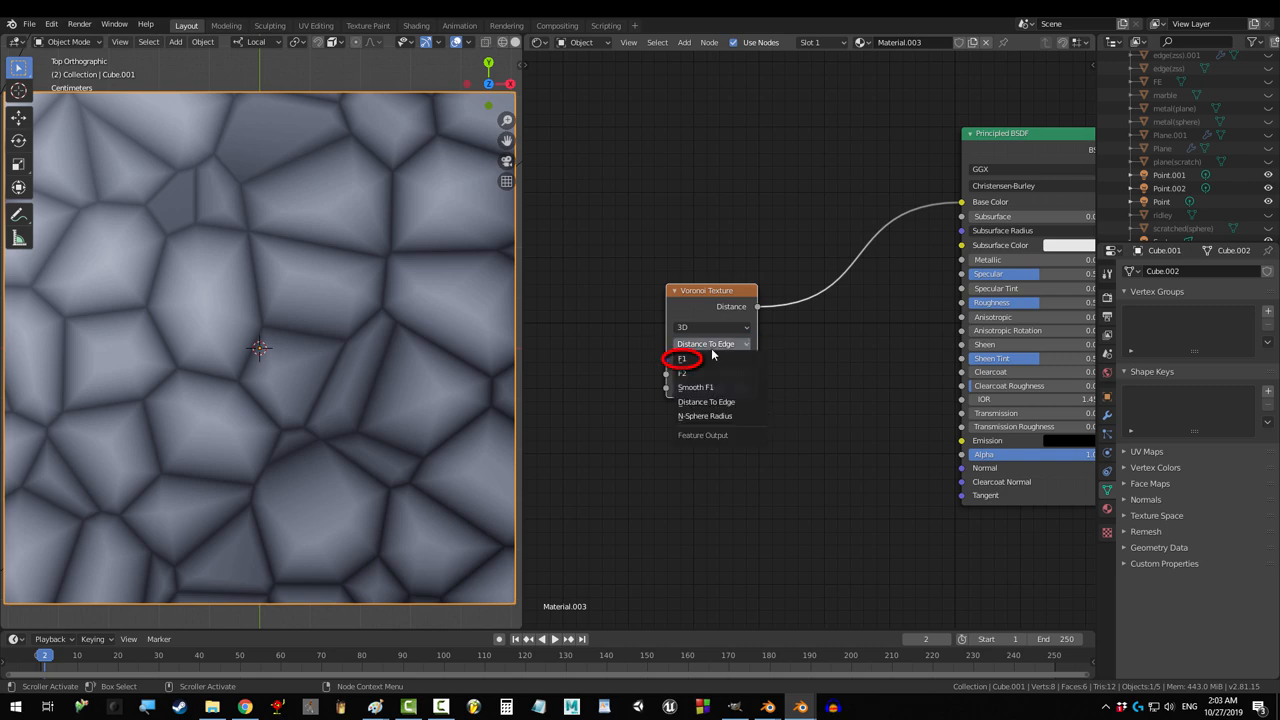
click(683, 359)
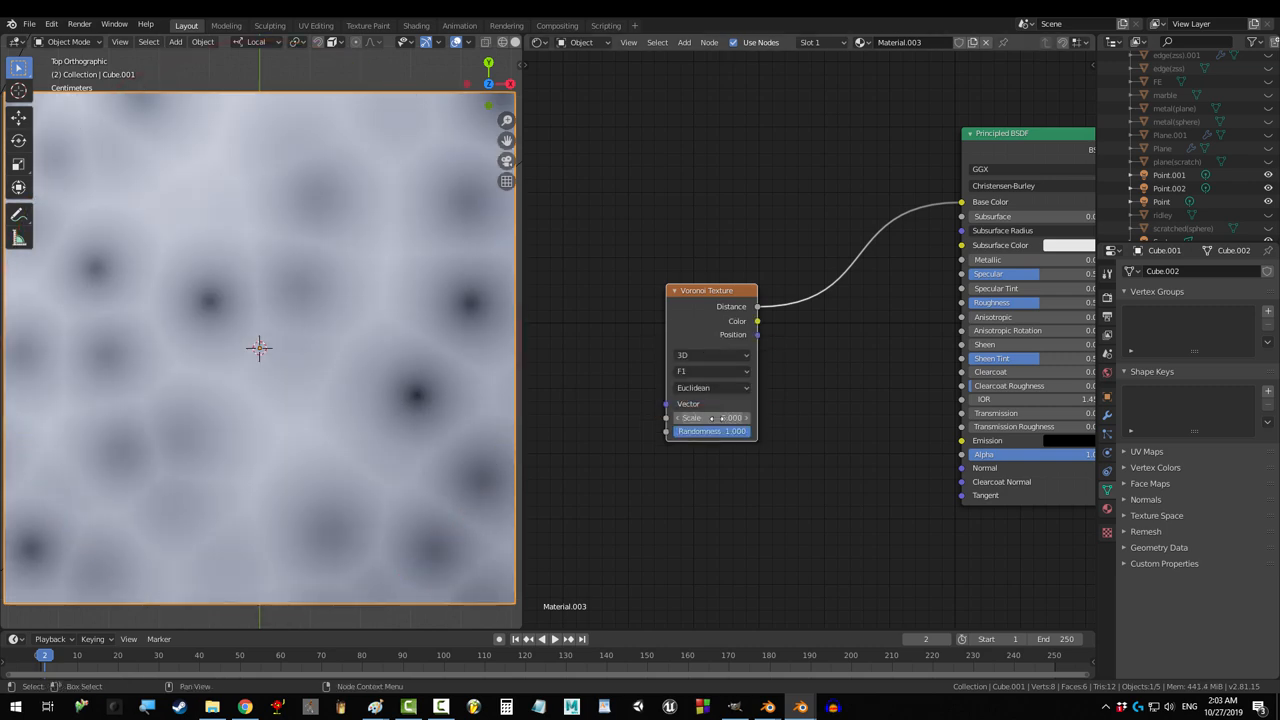
drag(711, 417, 730, 417)
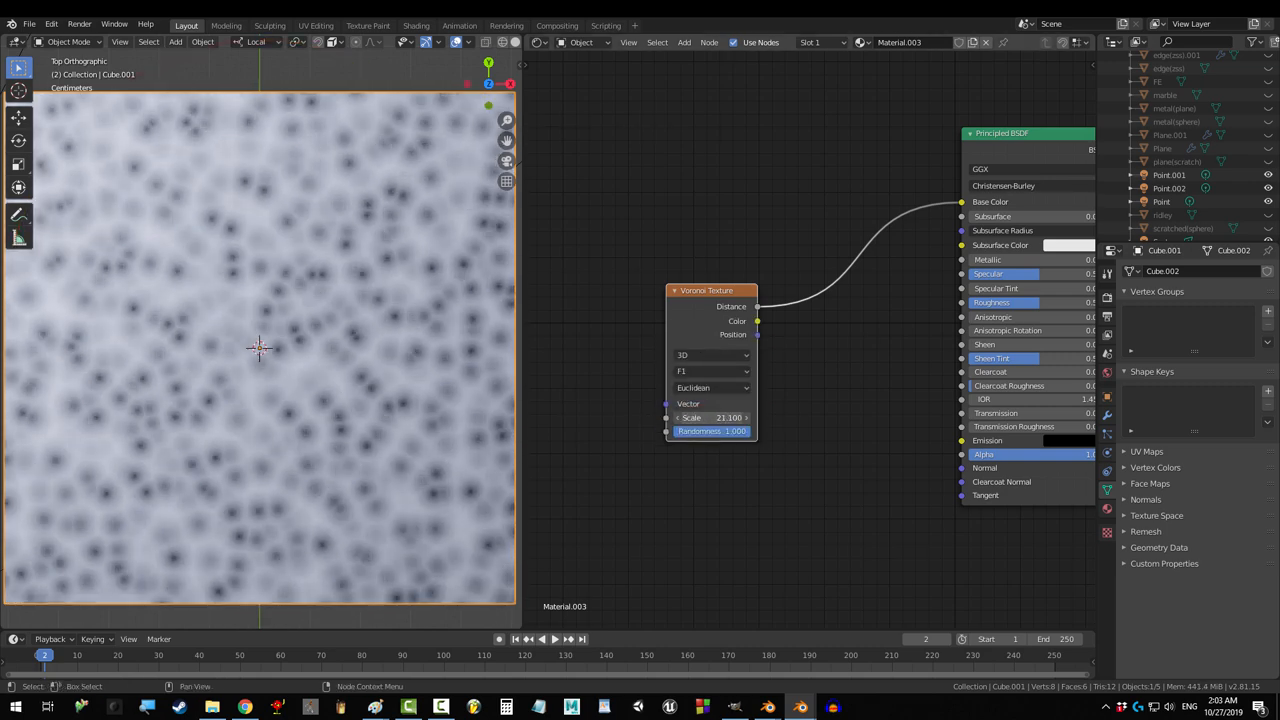